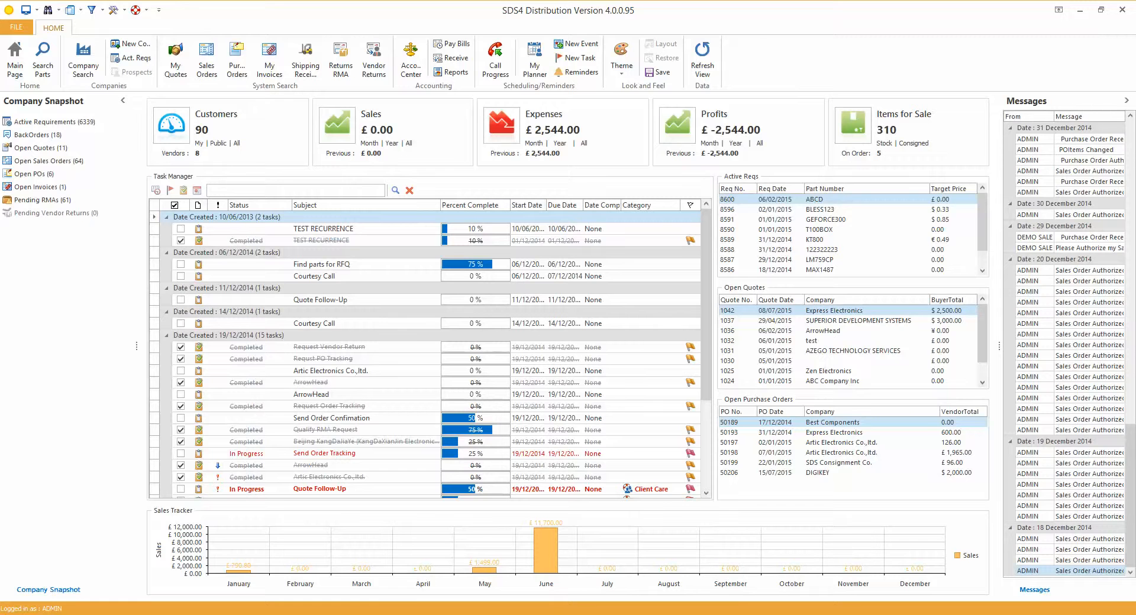
Step: Open the incoming PO 50206 item (1000 MAX123CSA+ from Maxim) for receiving via the Shipping Center
left_click(305, 59)
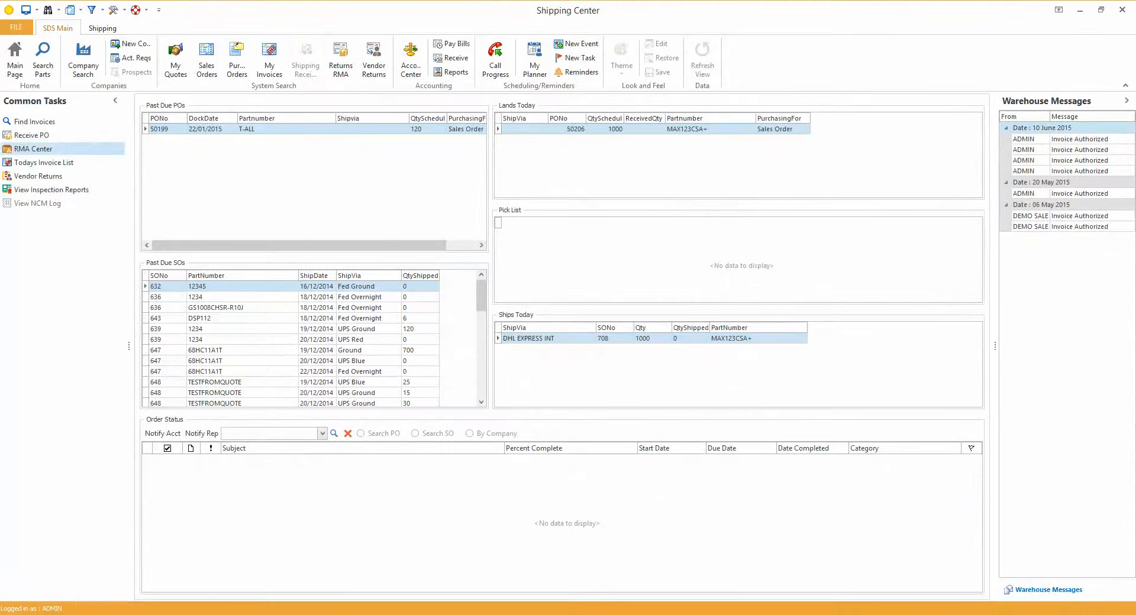
mouse_move(32, 136)
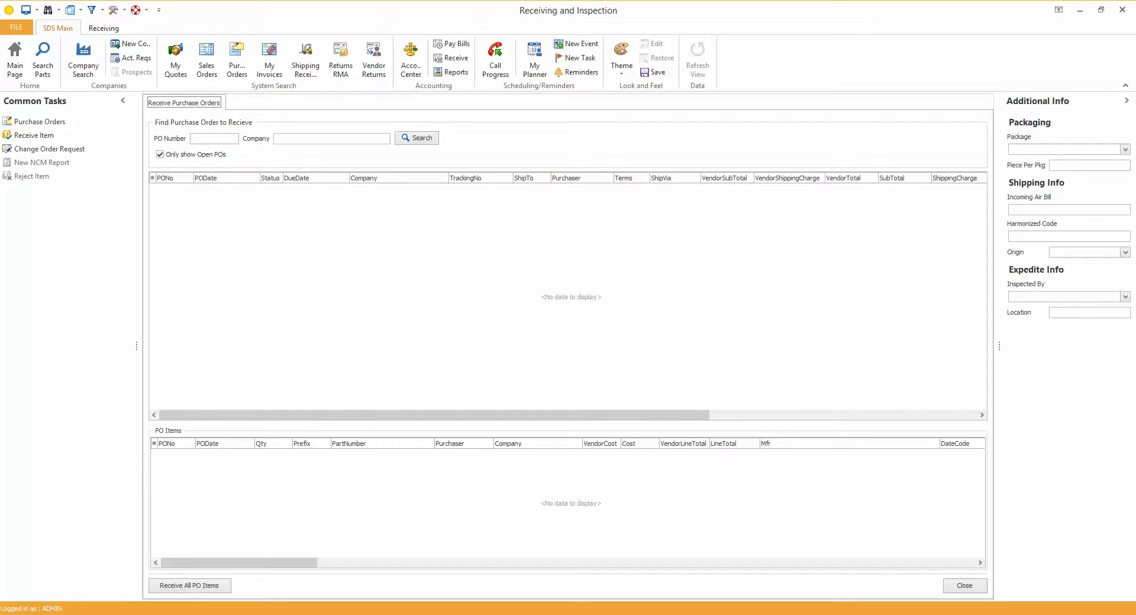
left_click(417, 137)
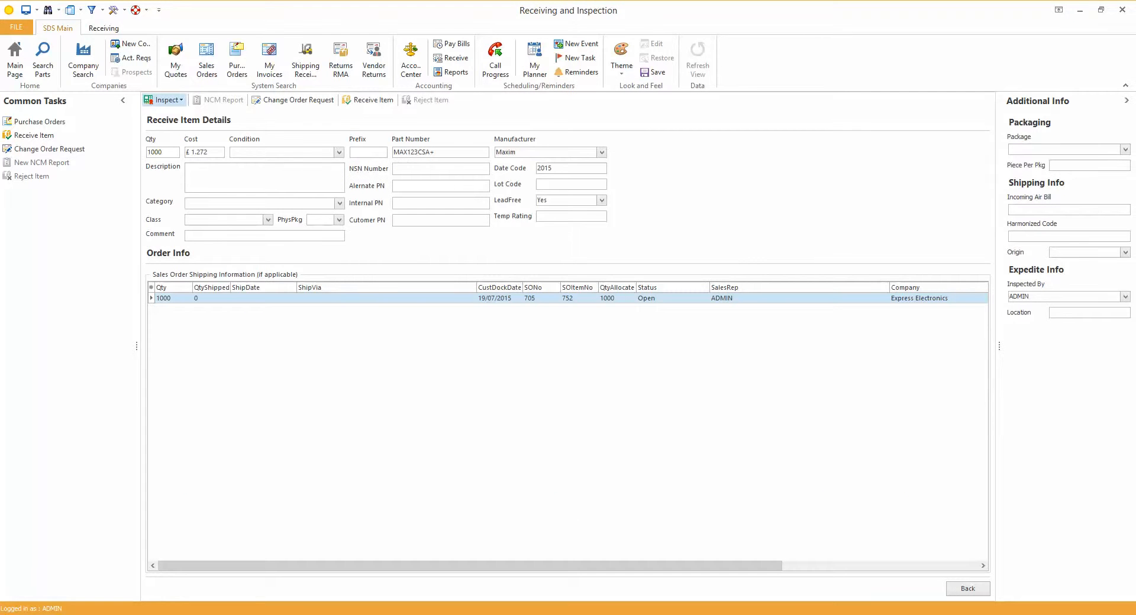
Step: Try an IDEA inspection report, cancel it, and start the default Part Inspection Report for PO 50206
left_click(163, 101)
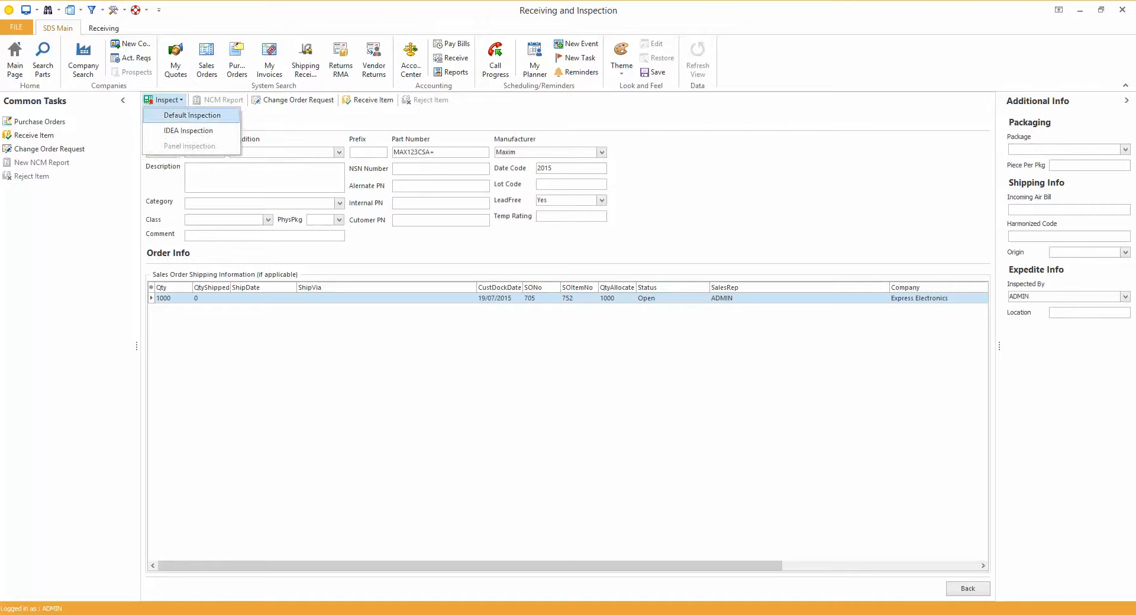
mouse_move(188, 130)
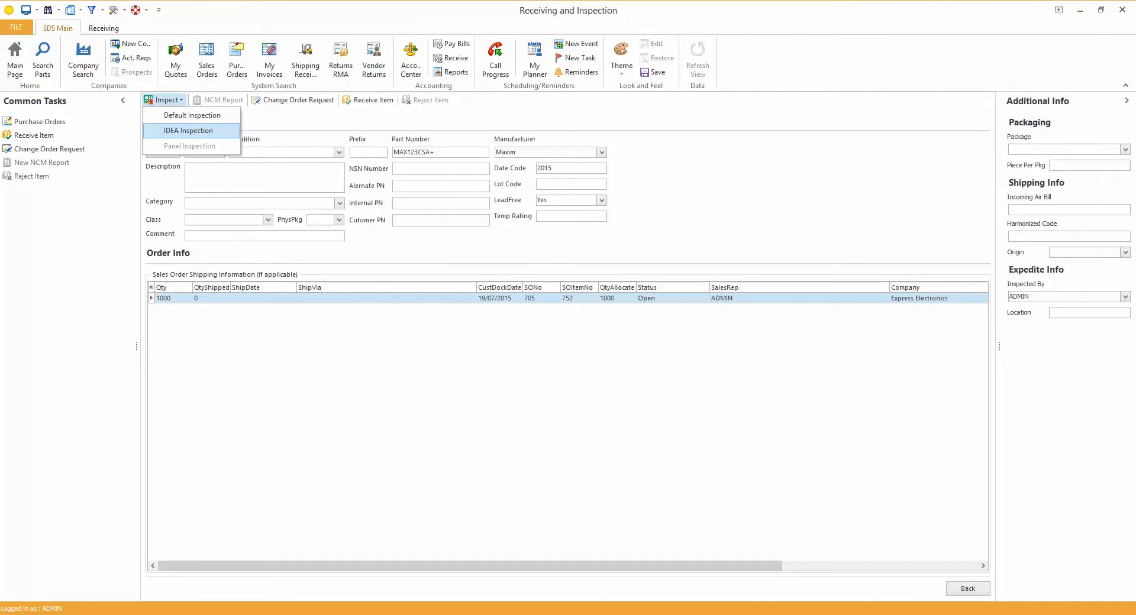
left_click(190, 130)
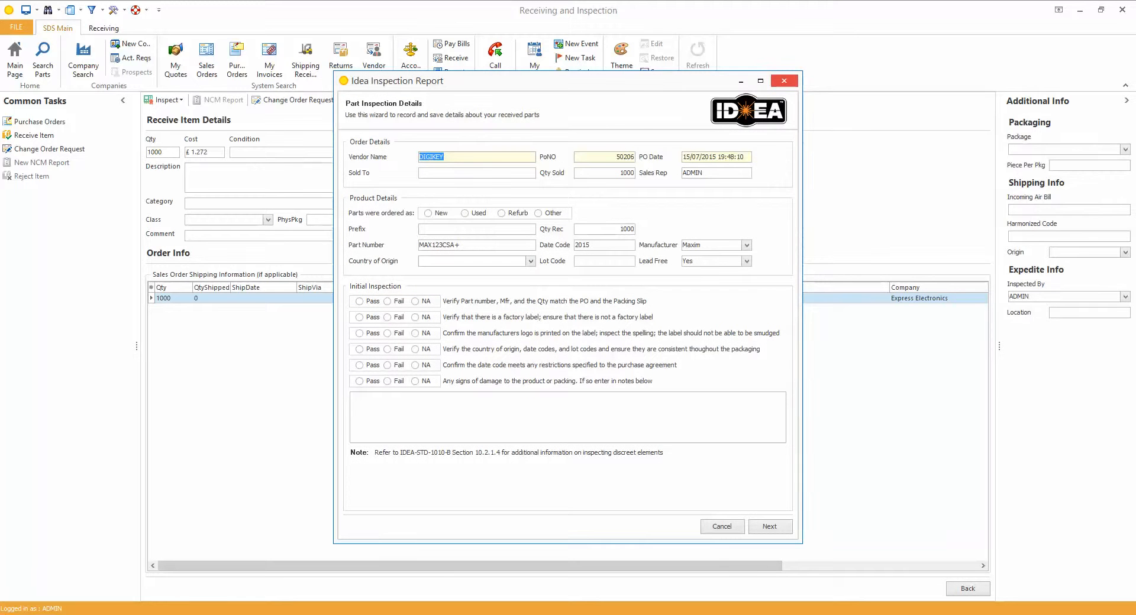
left_click(164, 99)
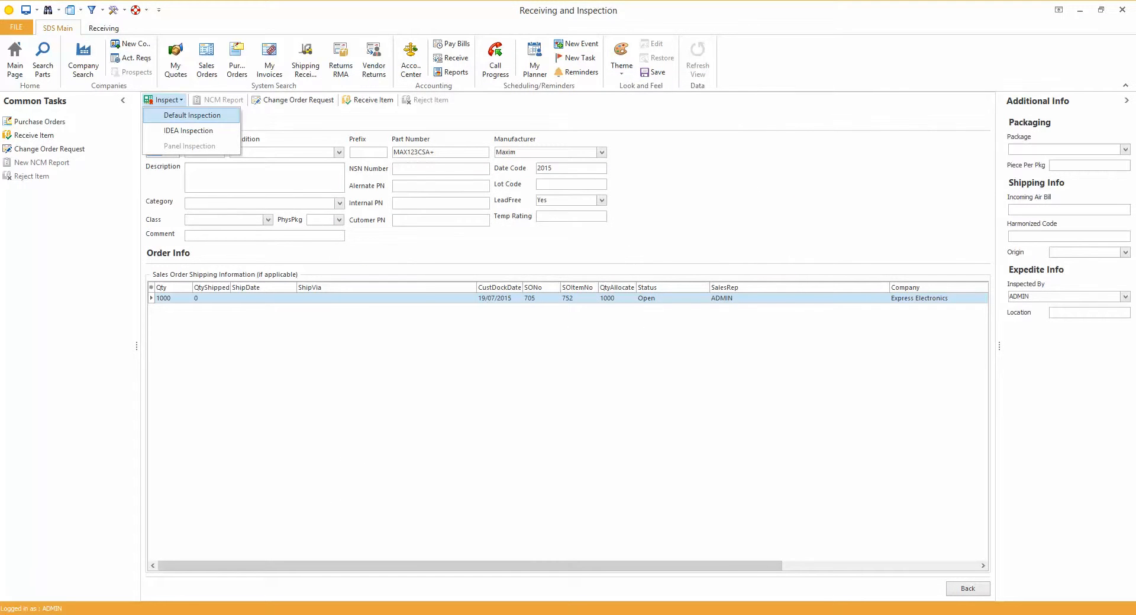
left_click(192, 115)
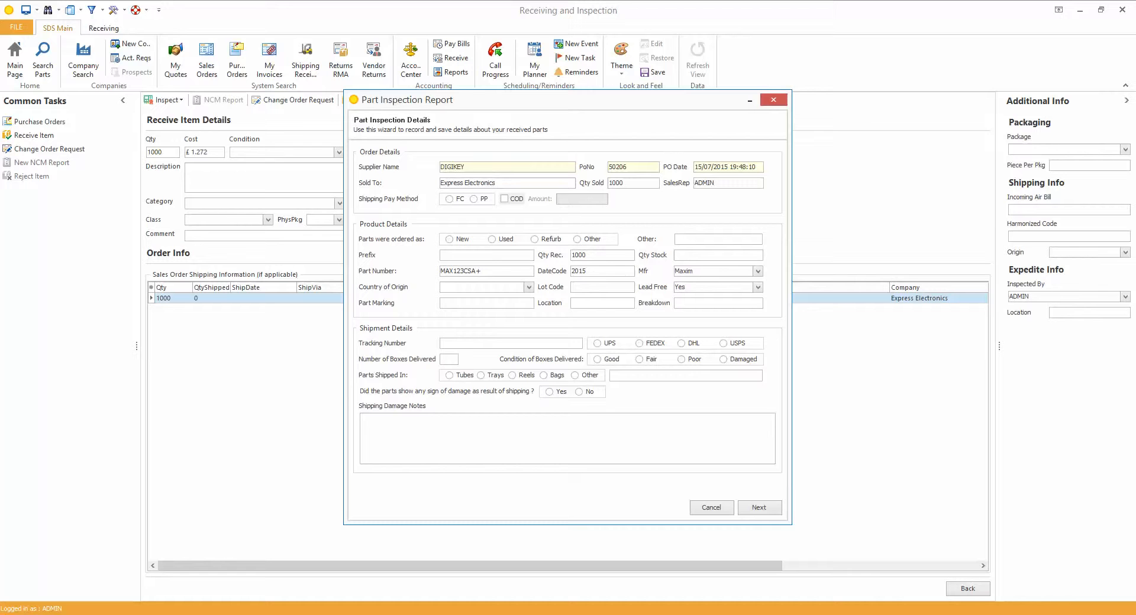
Step: Record shipping paid FC, parts ordered new, 1000 in stock and country of origin USA
left_click(449, 199)
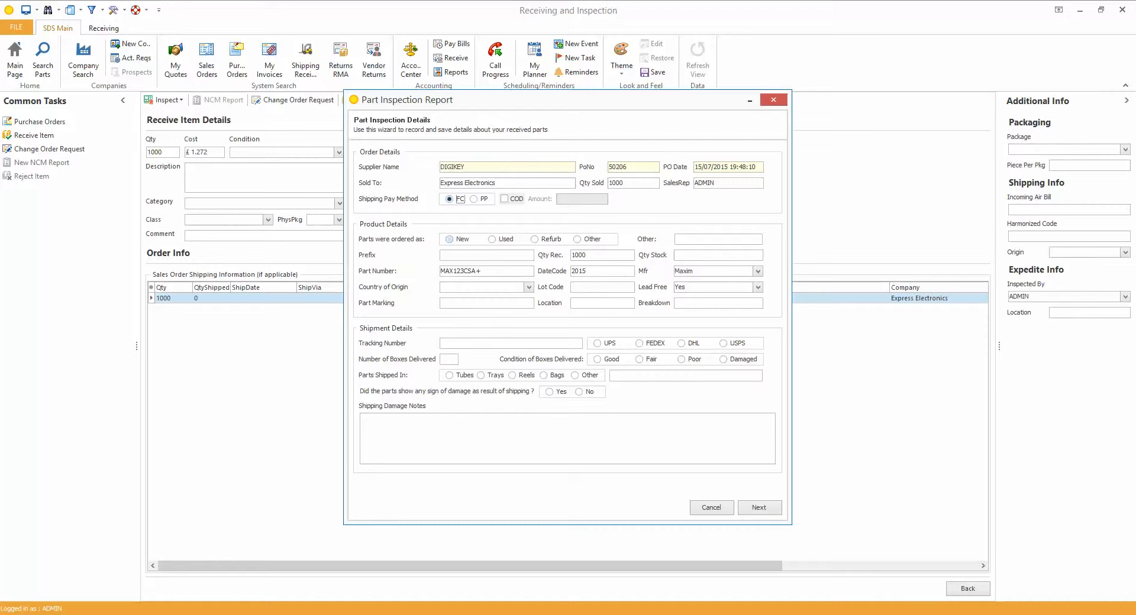
left_click(450, 239)
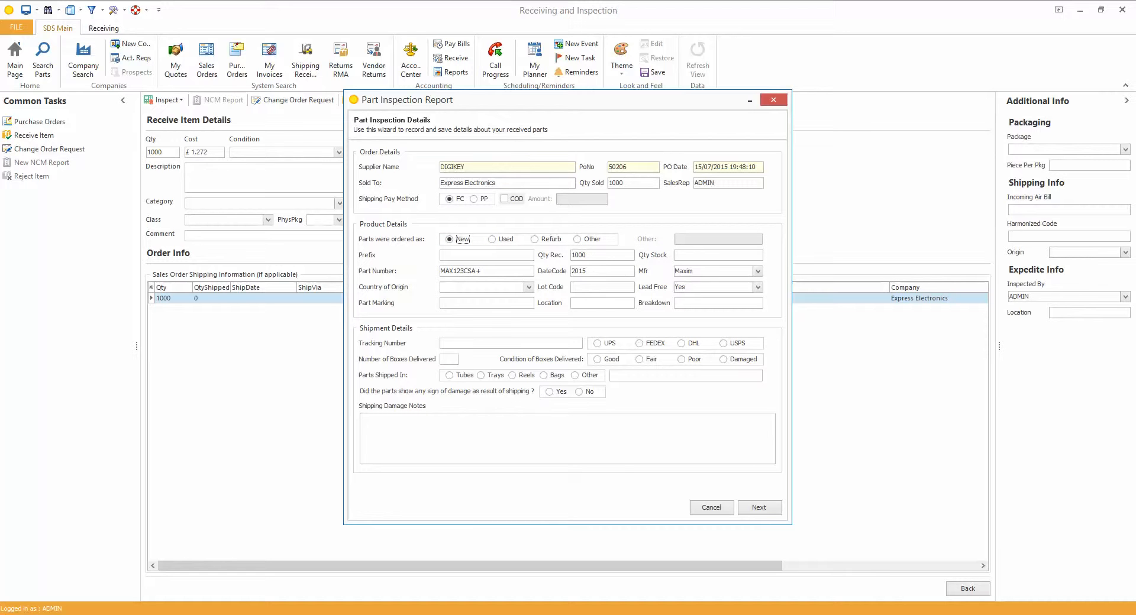
type("10")
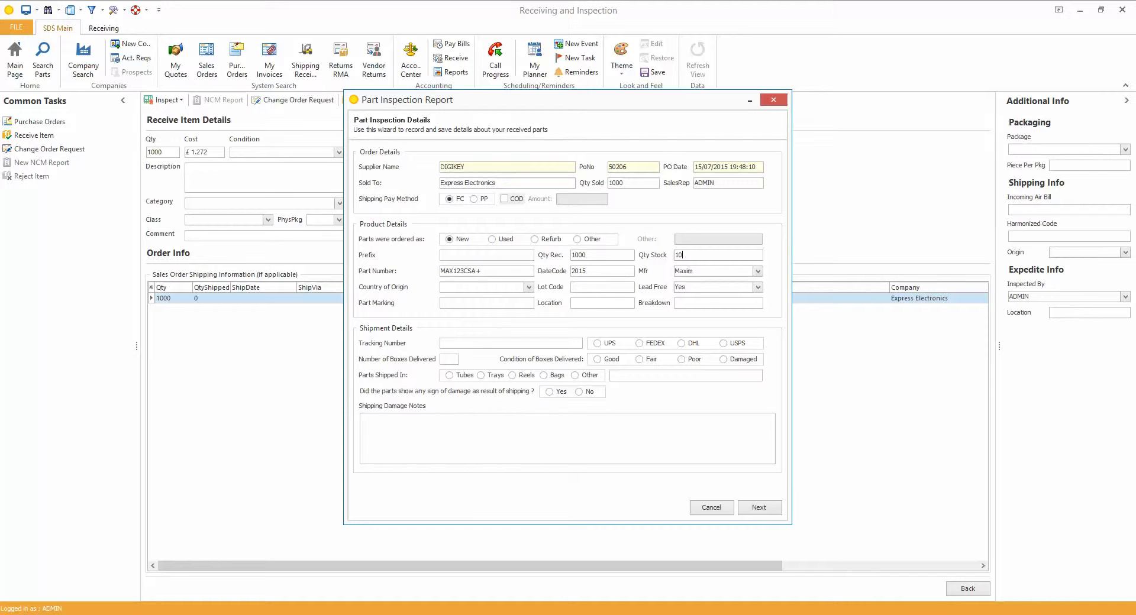
type("1000")
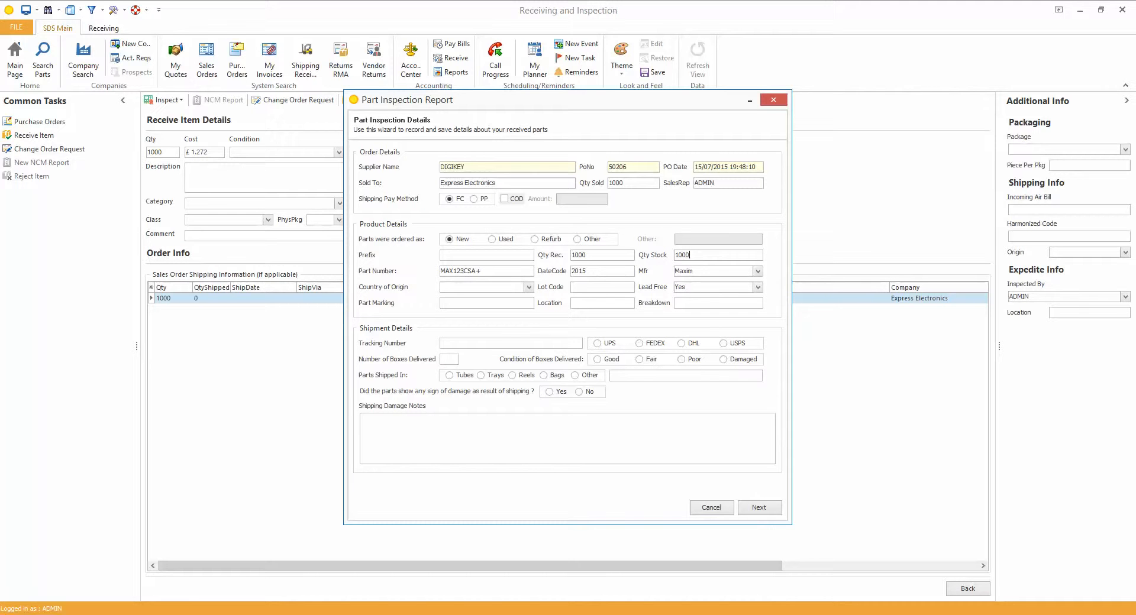
left_click(528, 288)
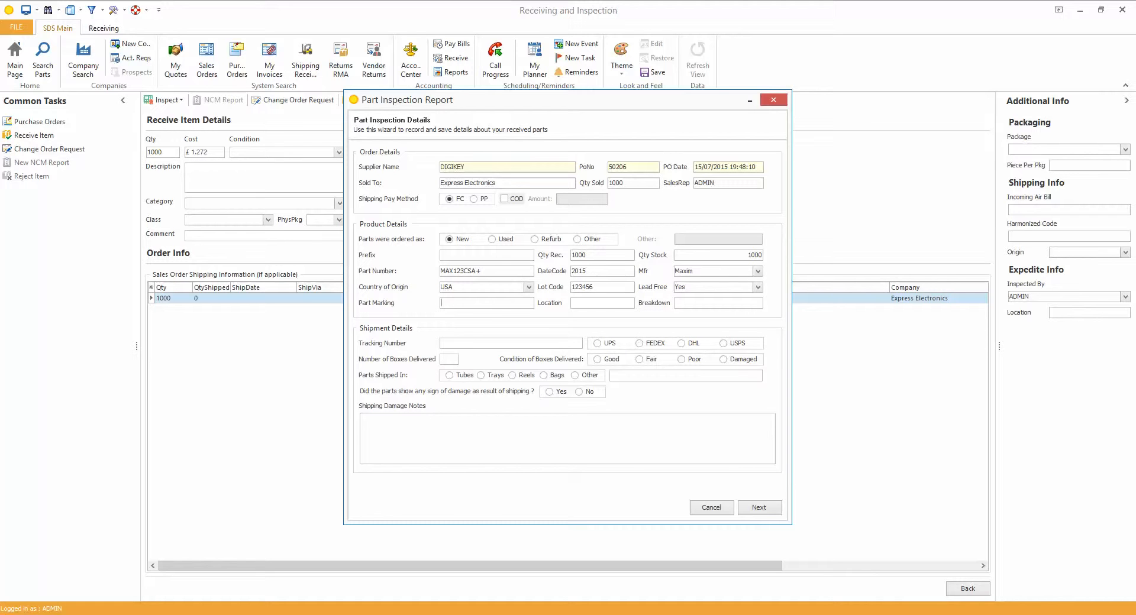
Step: Enter lot code 123456, part marking max123, location yk and breakdown 100
type("m")
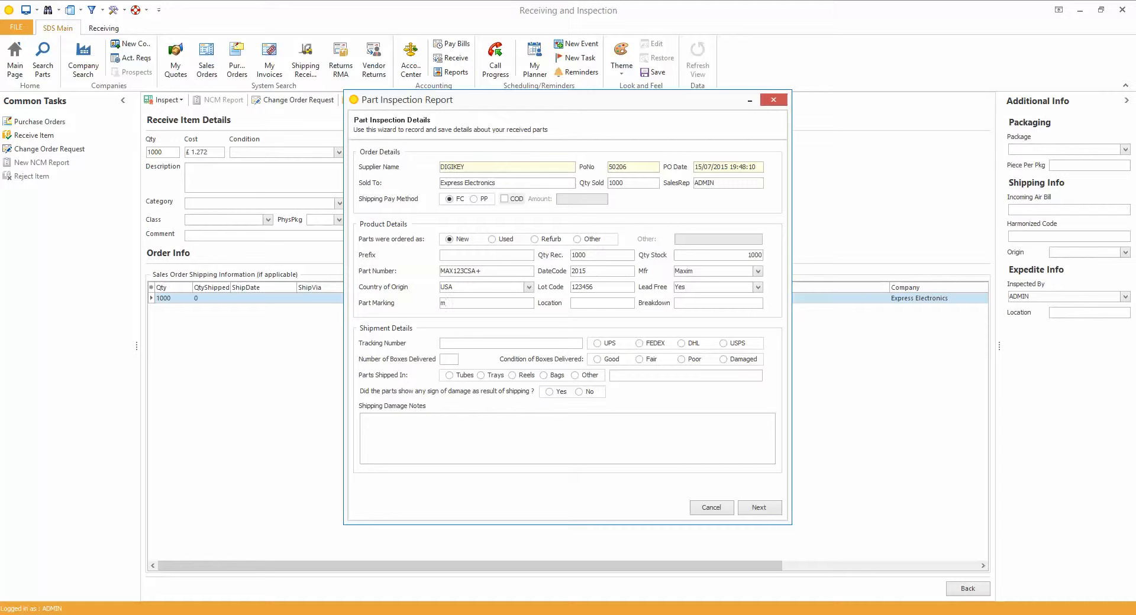
type("ax")
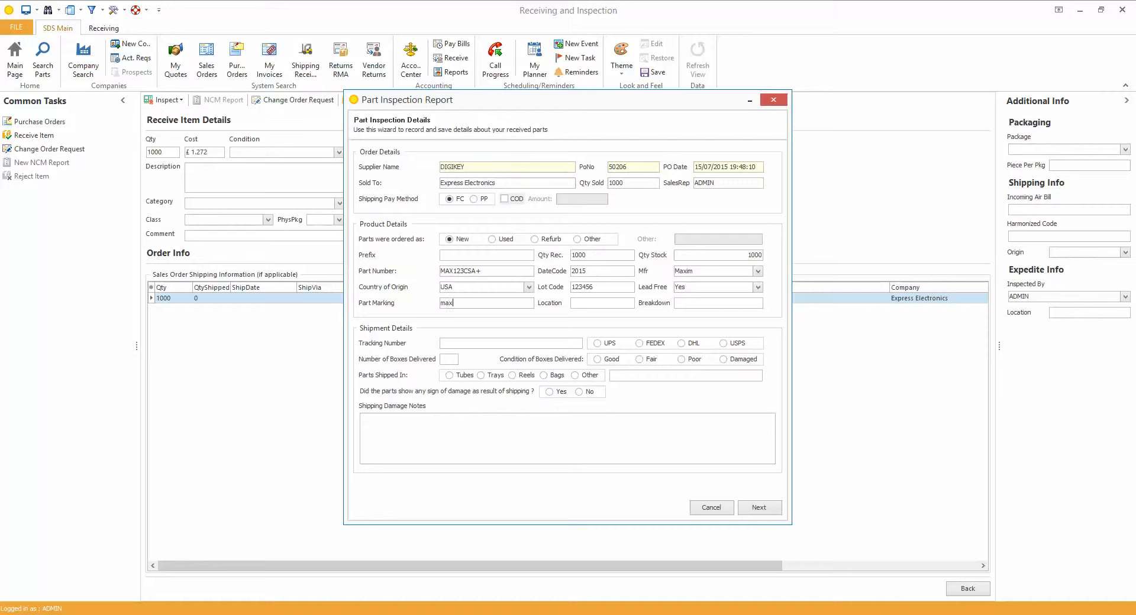
type("123")
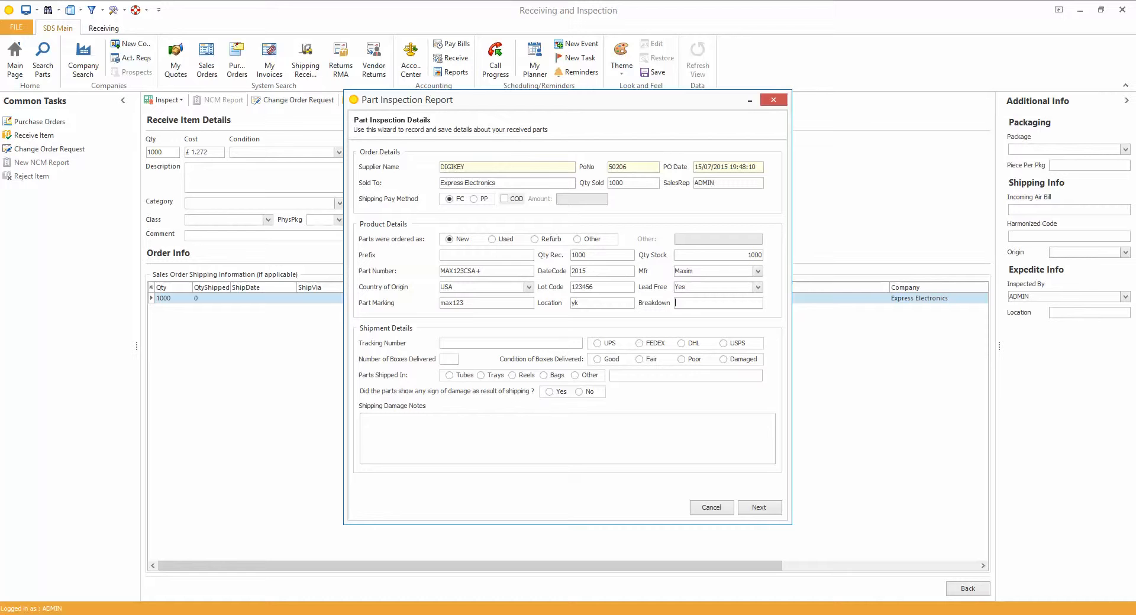
type("100")
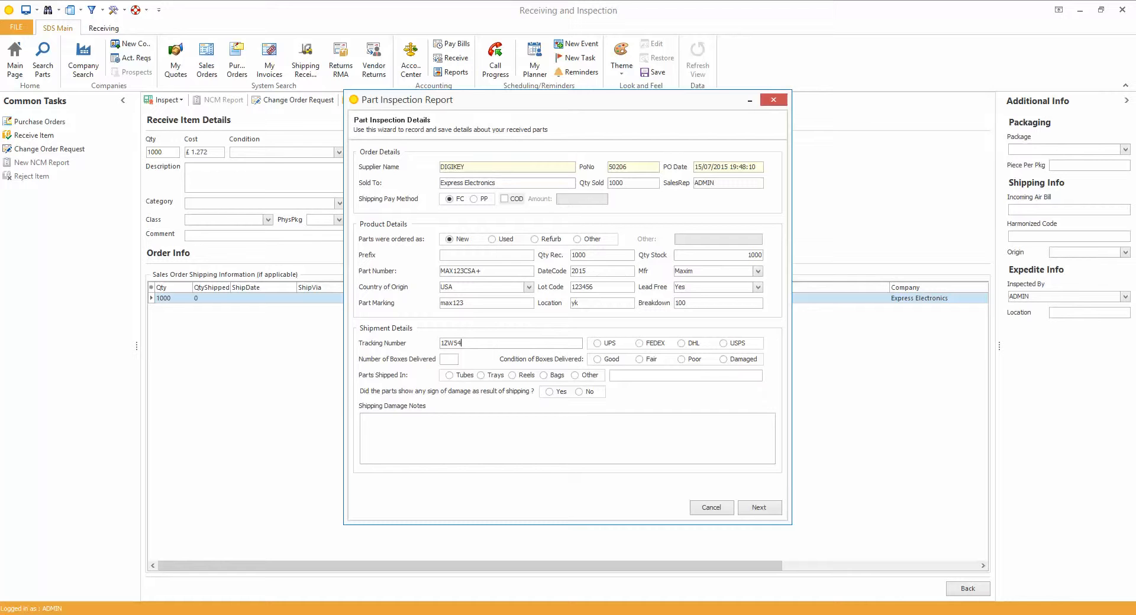
type("6623154664564")
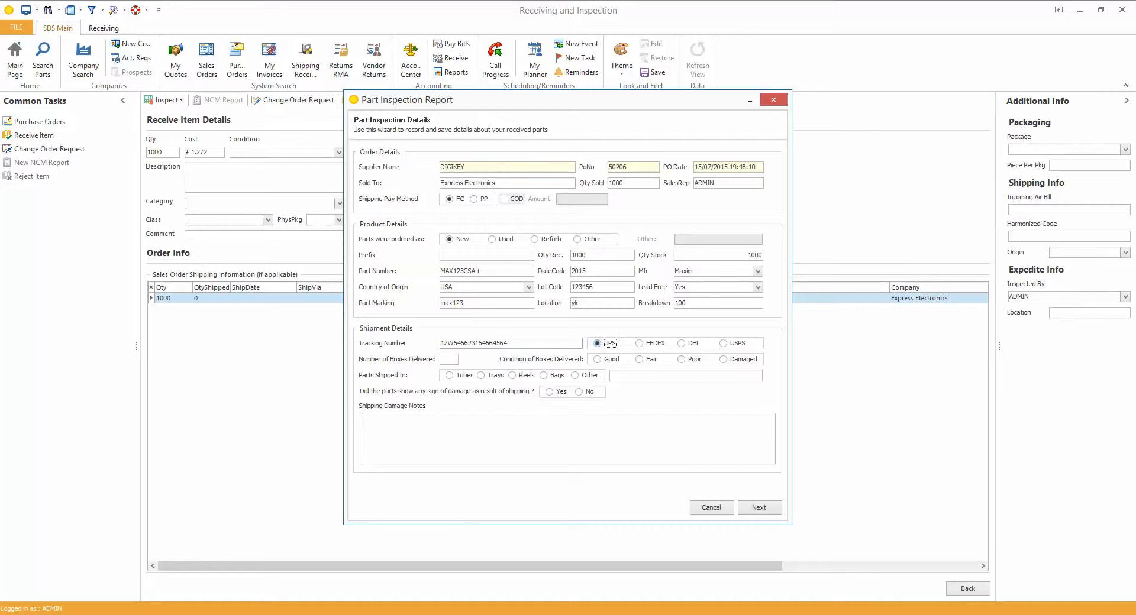
type("3")
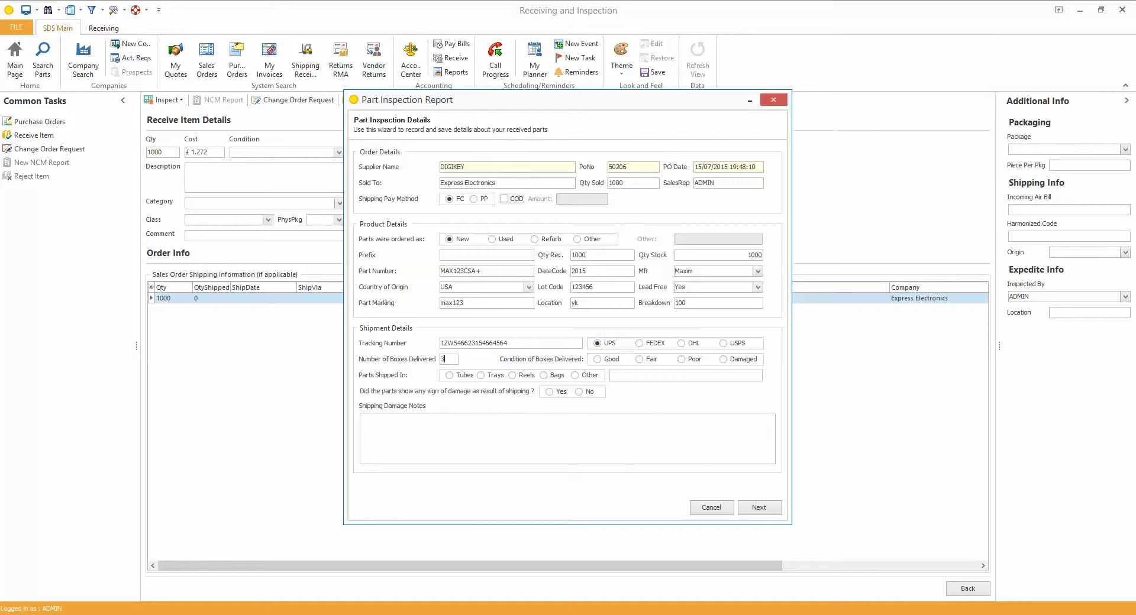
left_click(598, 360)
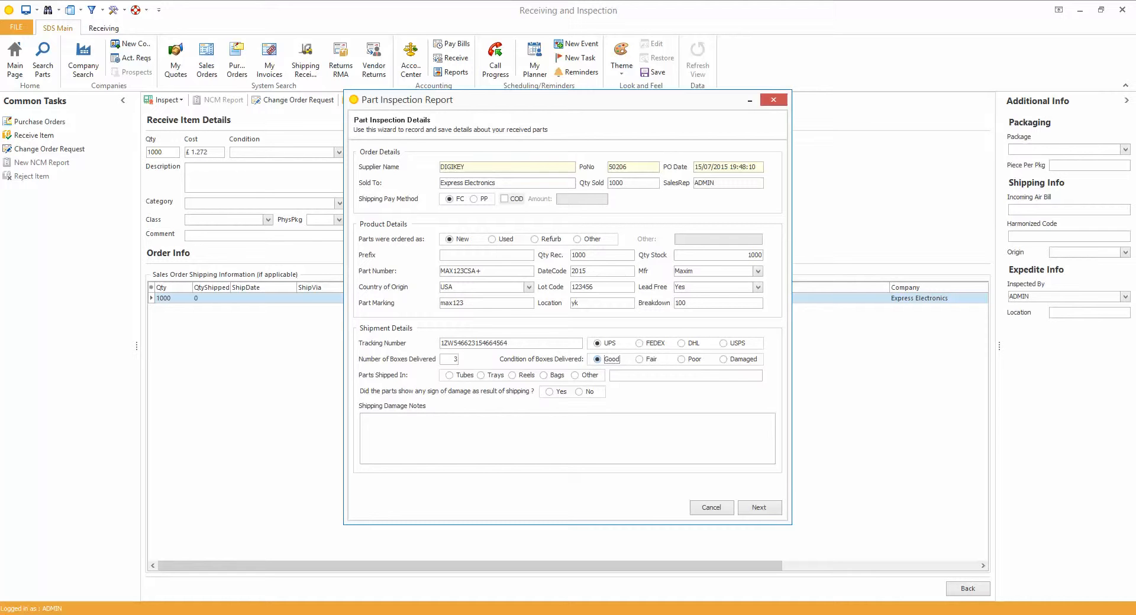
left_click(513, 375)
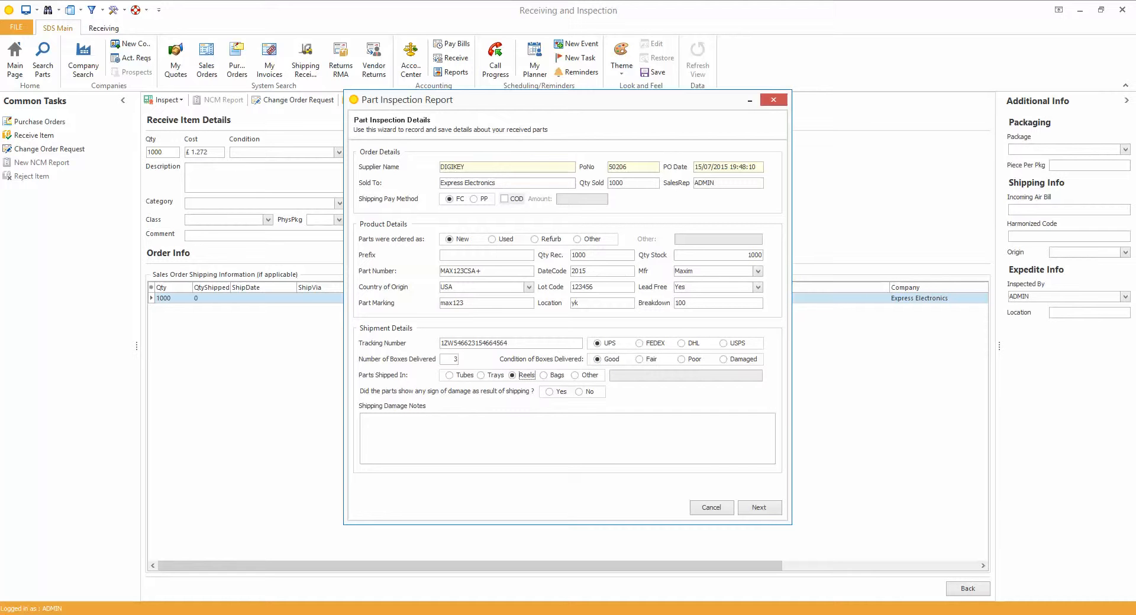
left_click(581, 391)
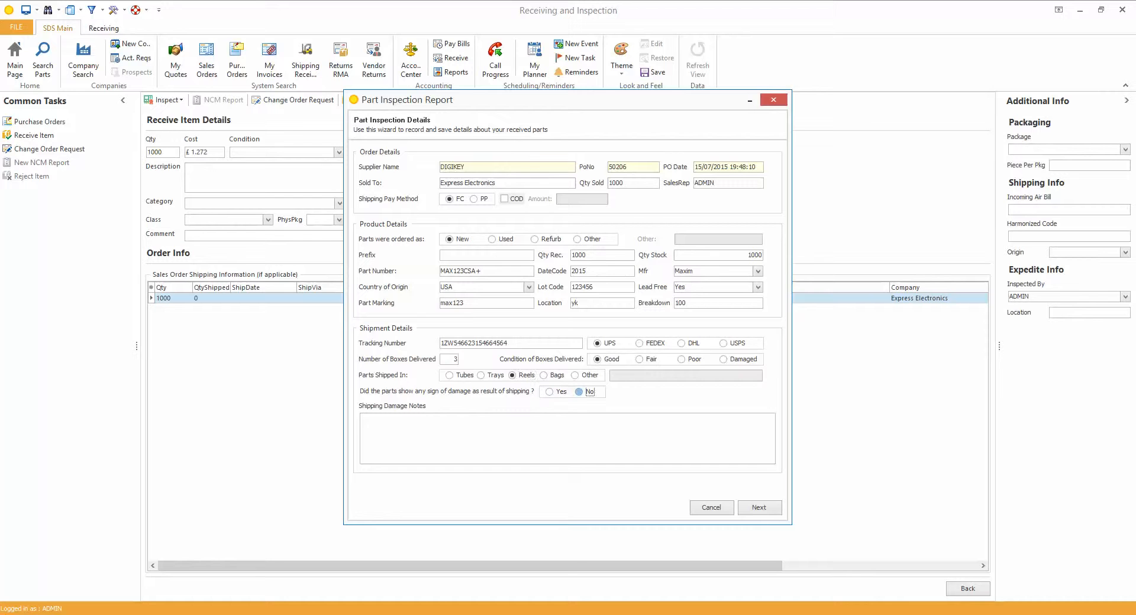
left_click(759, 508)
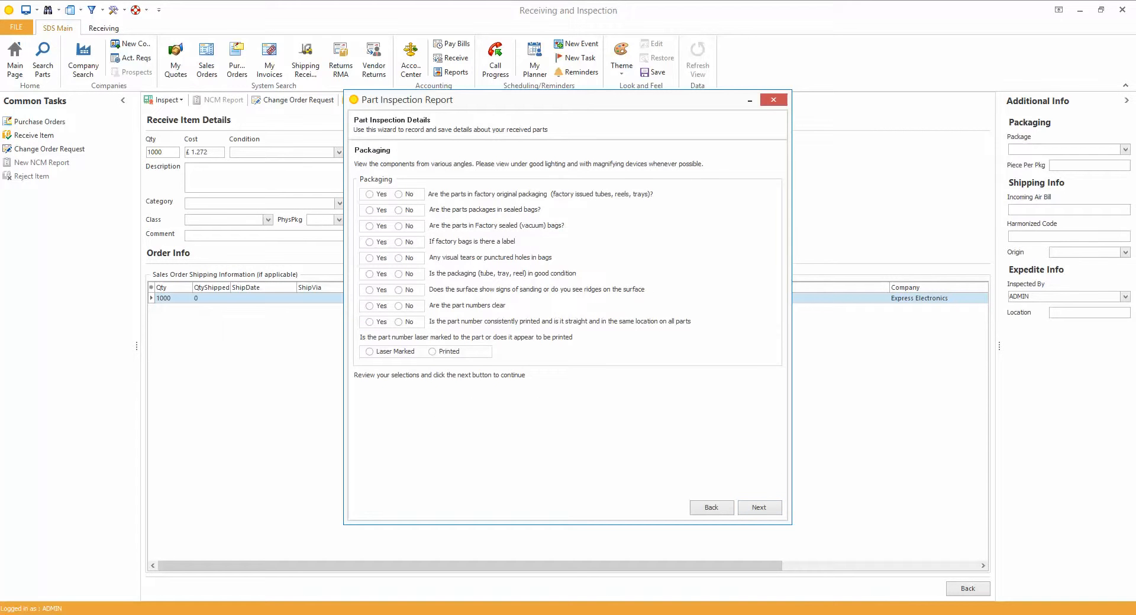
Step: Answer Yes to every packaging question and mark the part number as printed
left_click(370, 194)
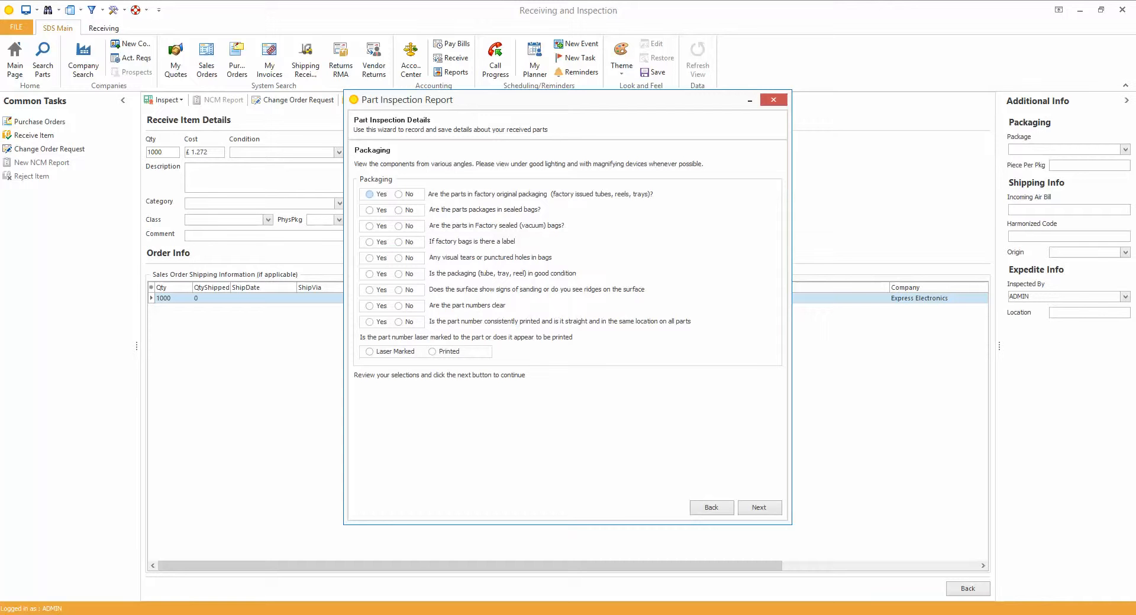
left_click(369, 194)
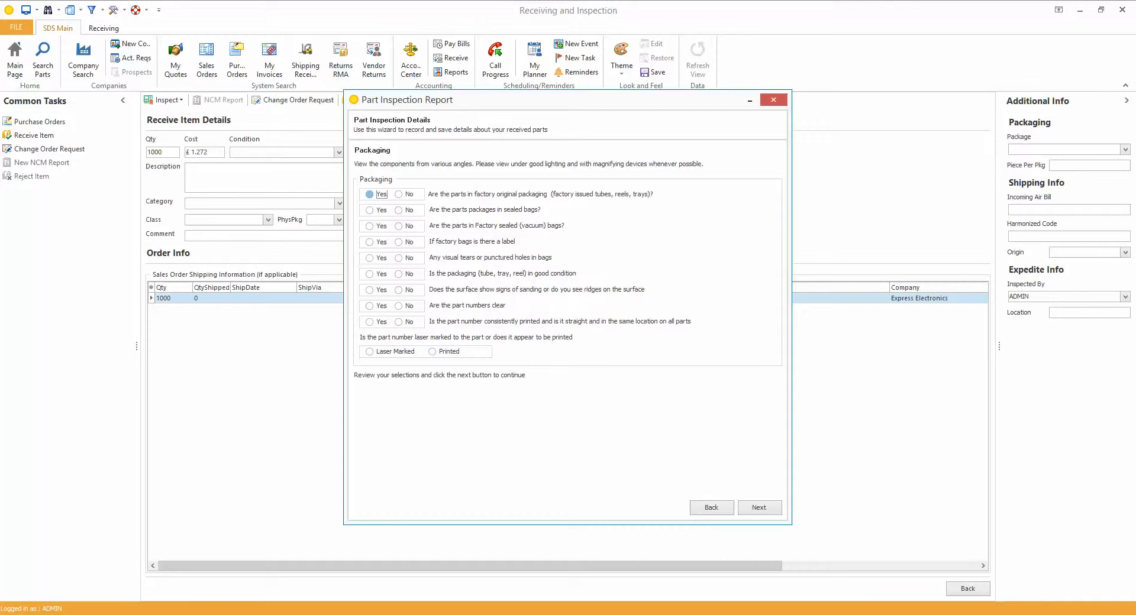
left_click(369, 209)
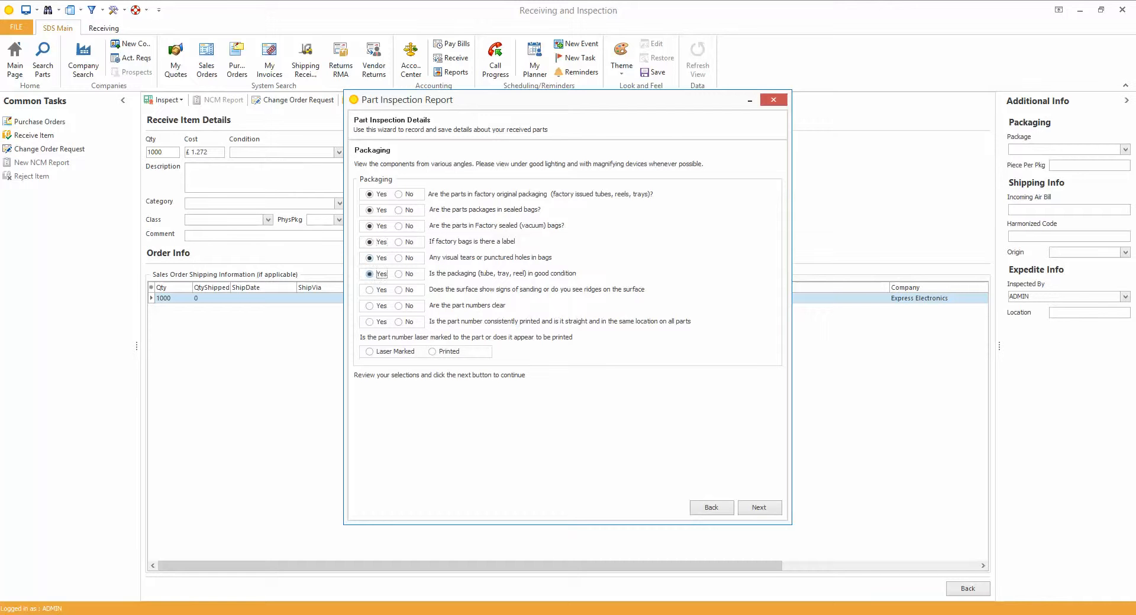
left_click(369, 321)
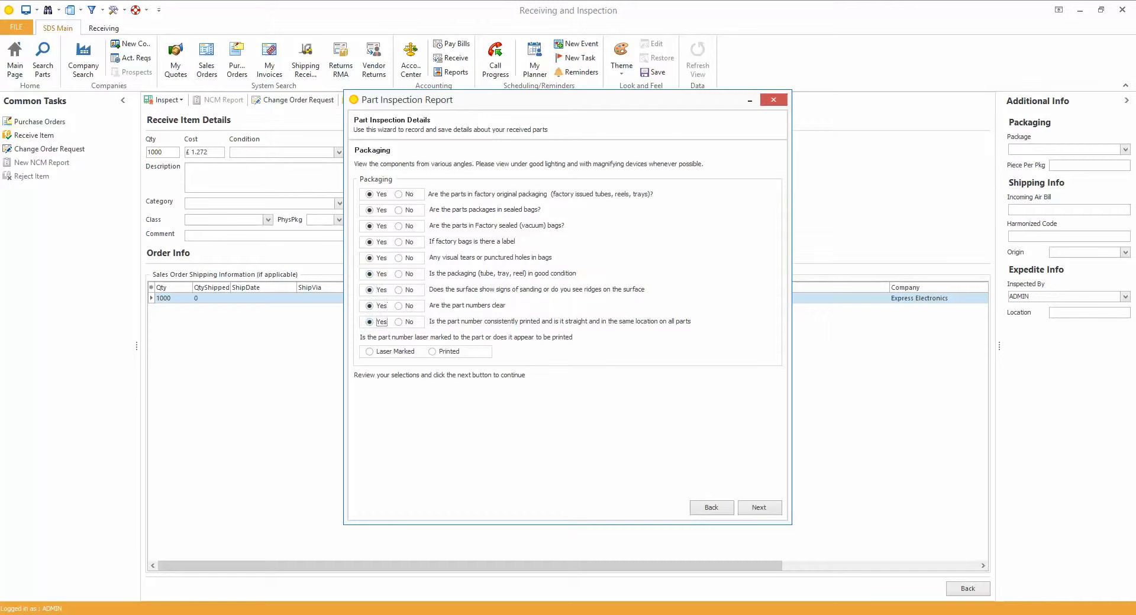
left_click(433, 352)
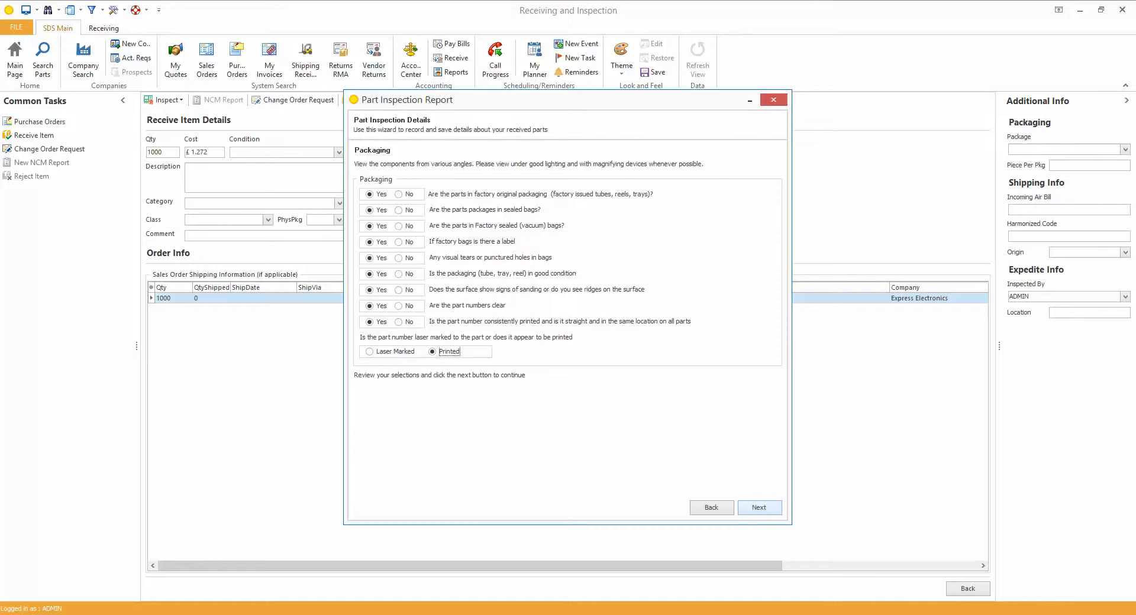
Step: Answer Yes to each surface inspection question and continue to lead verification
left_click(758, 508)
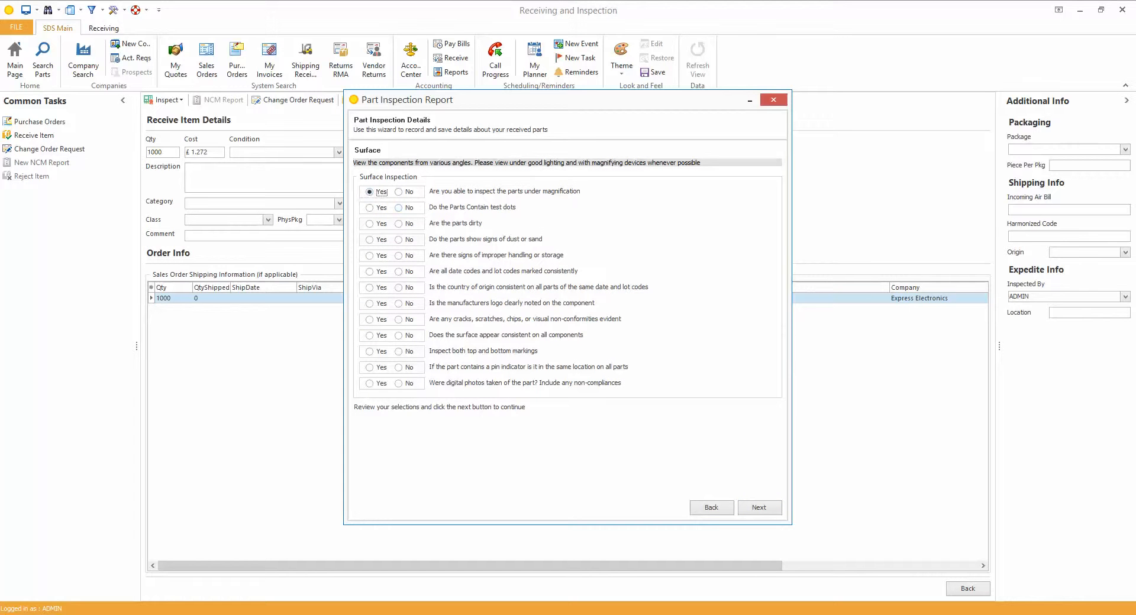
left_click(370, 224)
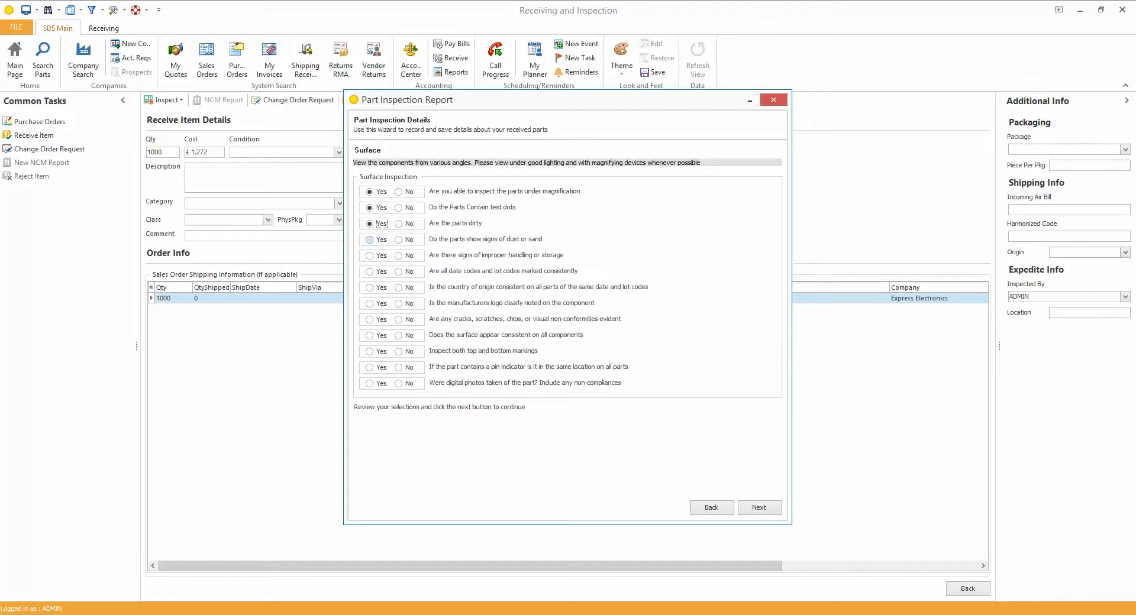
left_click(370, 256)
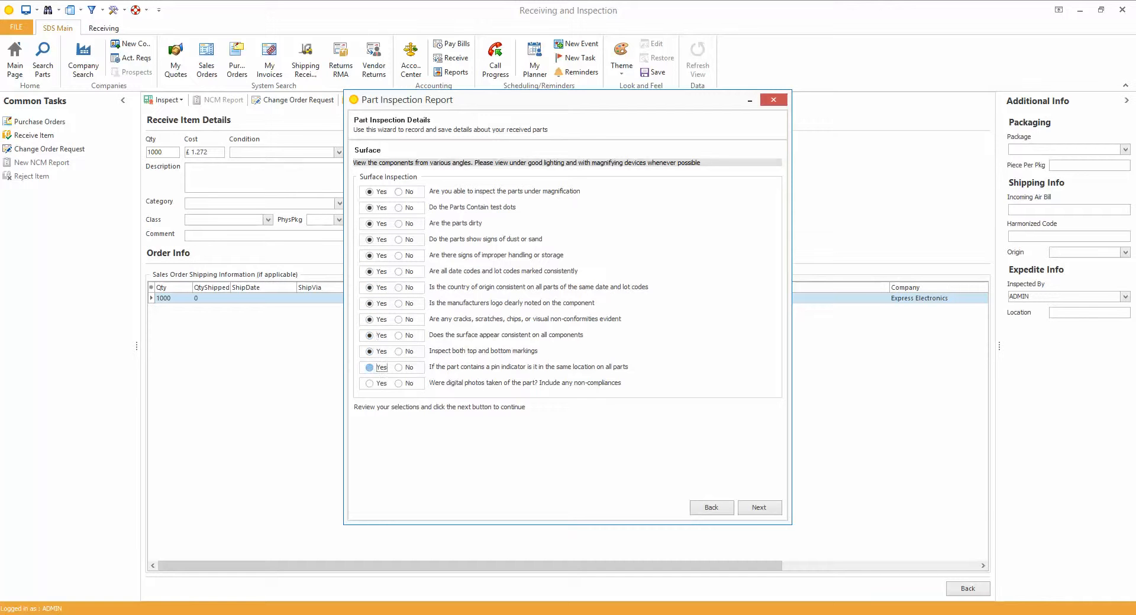
left_click(758, 508)
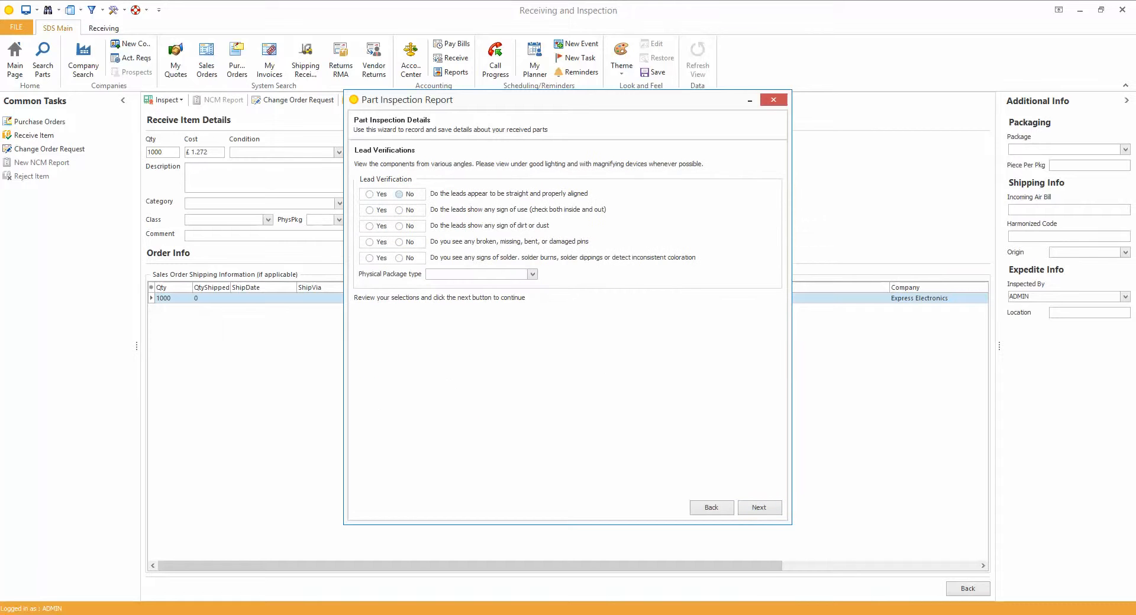
Step: Answer Yes to both lead verification questions, reaching the QC management test page
left_click(370, 210)
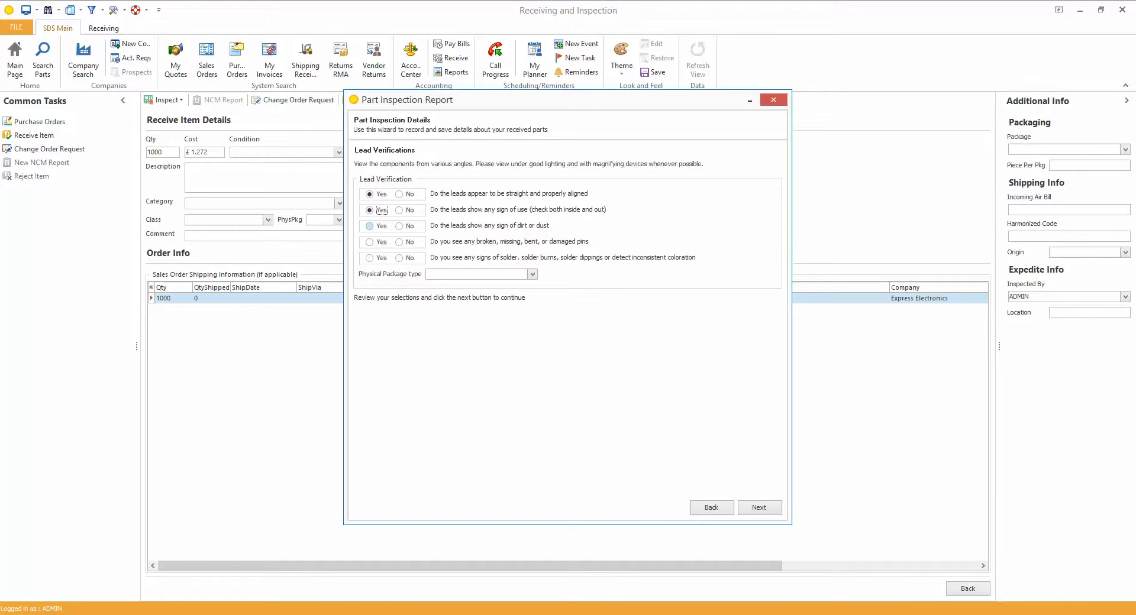
left_click(533, 275)
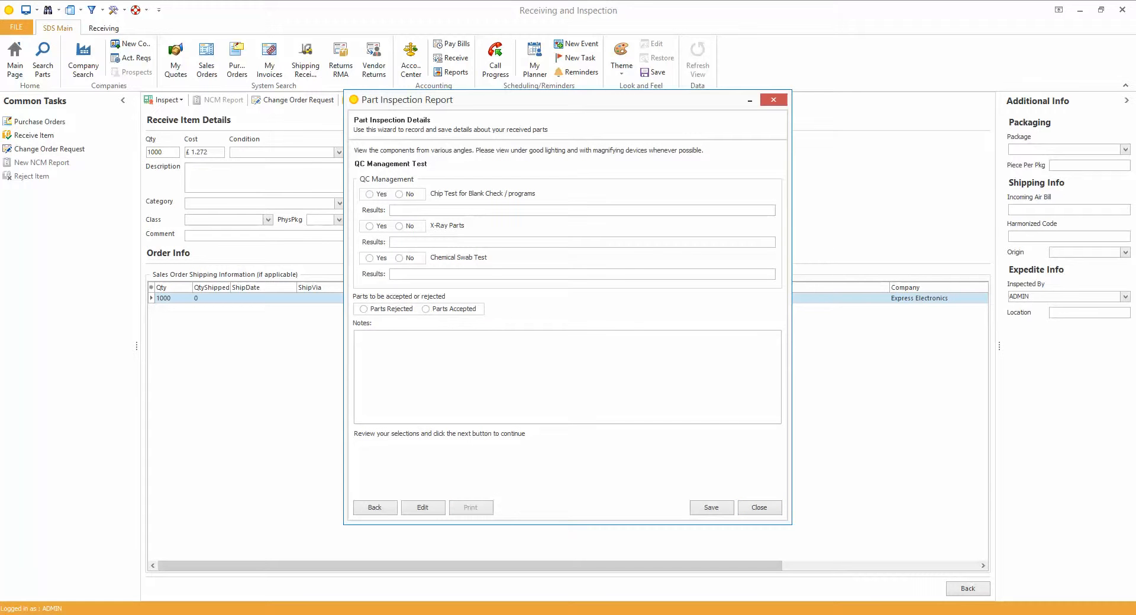
Step: Record chip test No with 'Not Required', X-ray 'N/A', and chemical swab Yes with 'Passed'
left_click(399, 194)
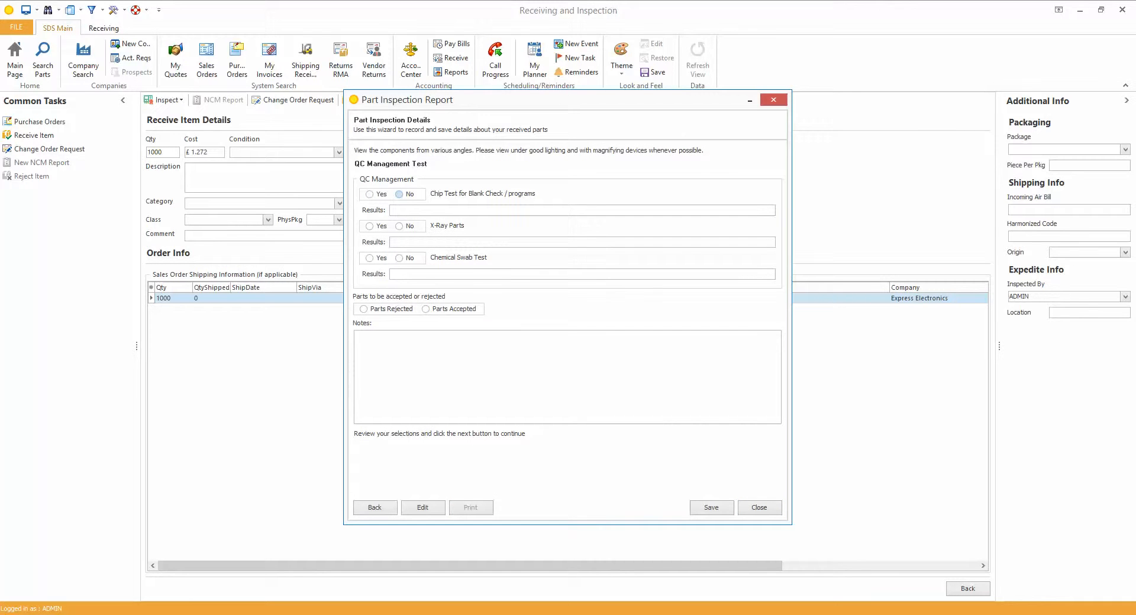
type("nOT")
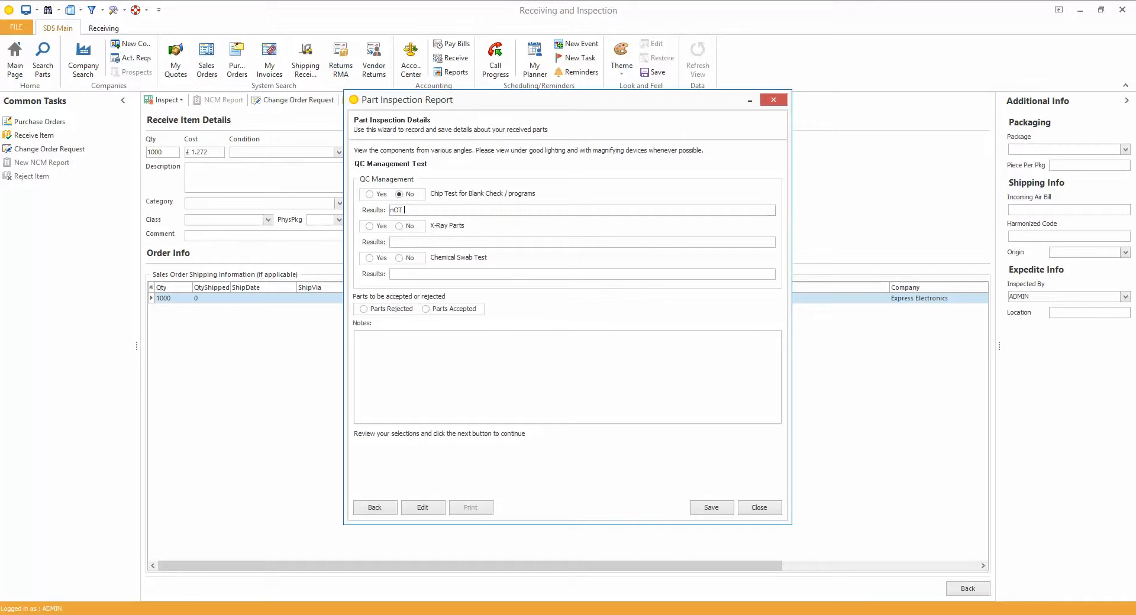
type("REQUIRED")
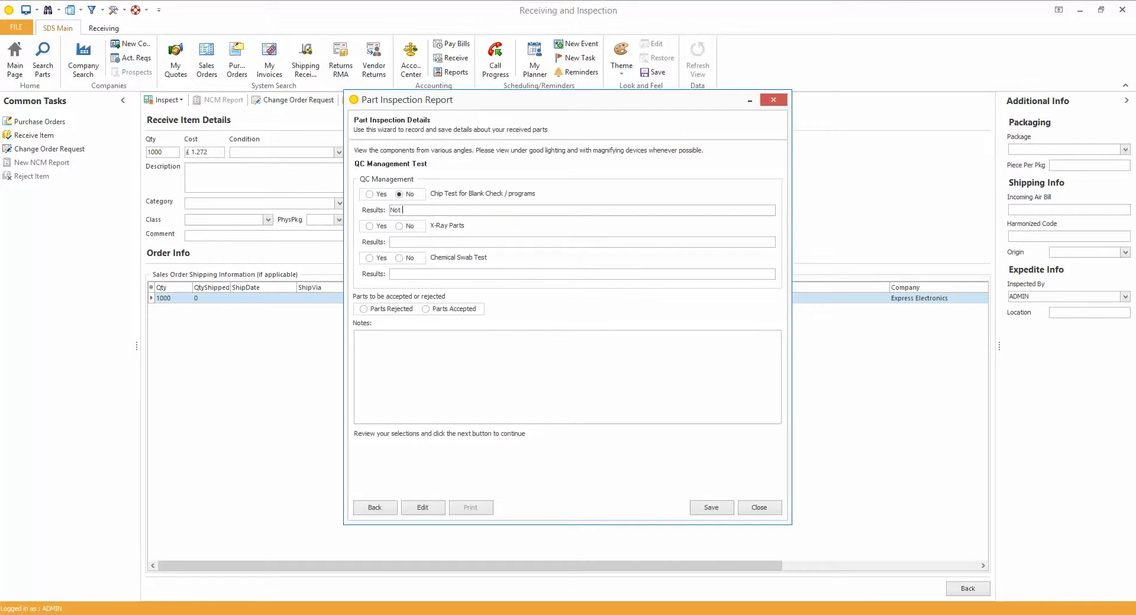
type("Required")
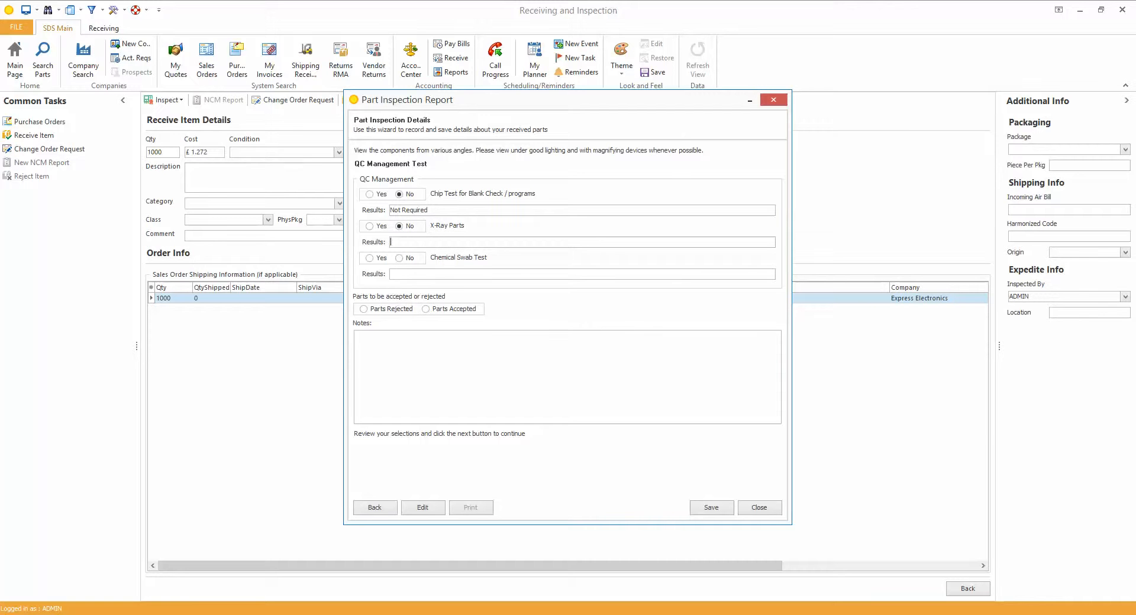
type("N/A")
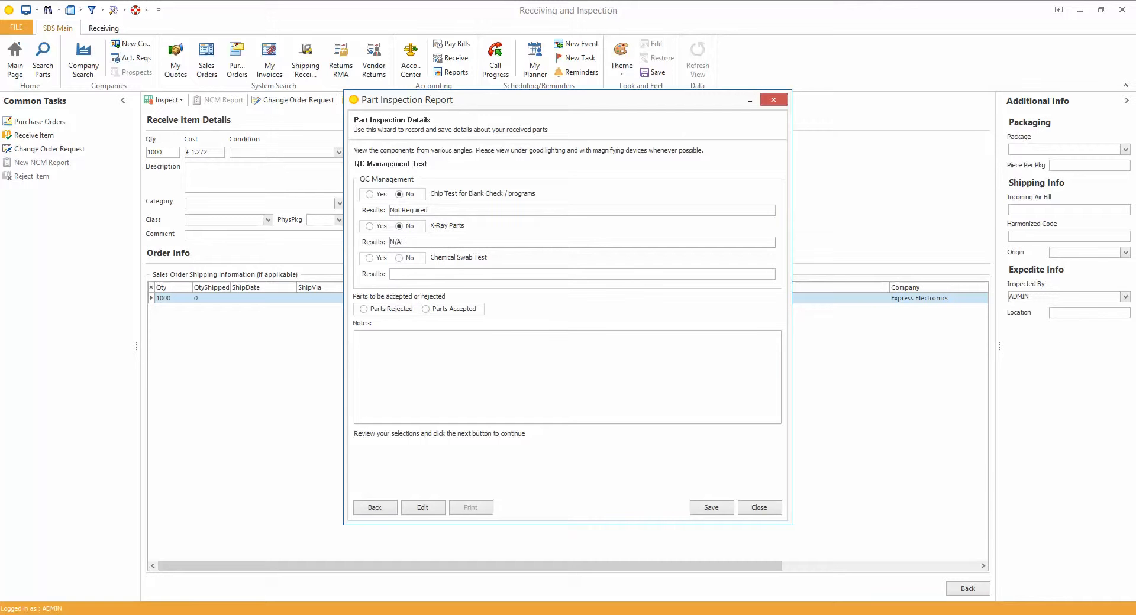
left_click(370, 257)
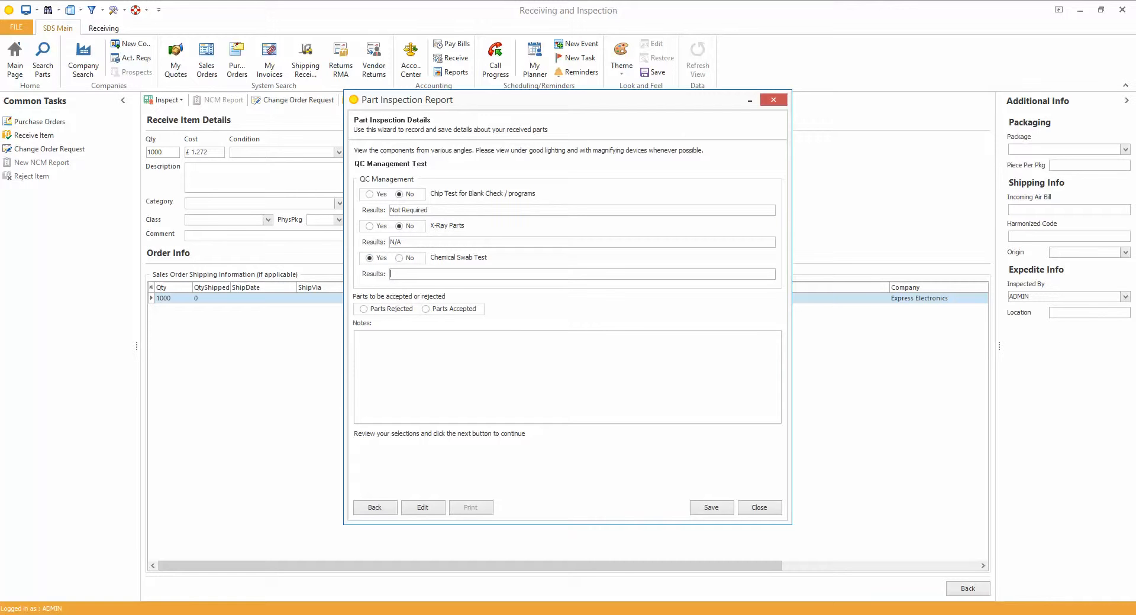
type("Passed")
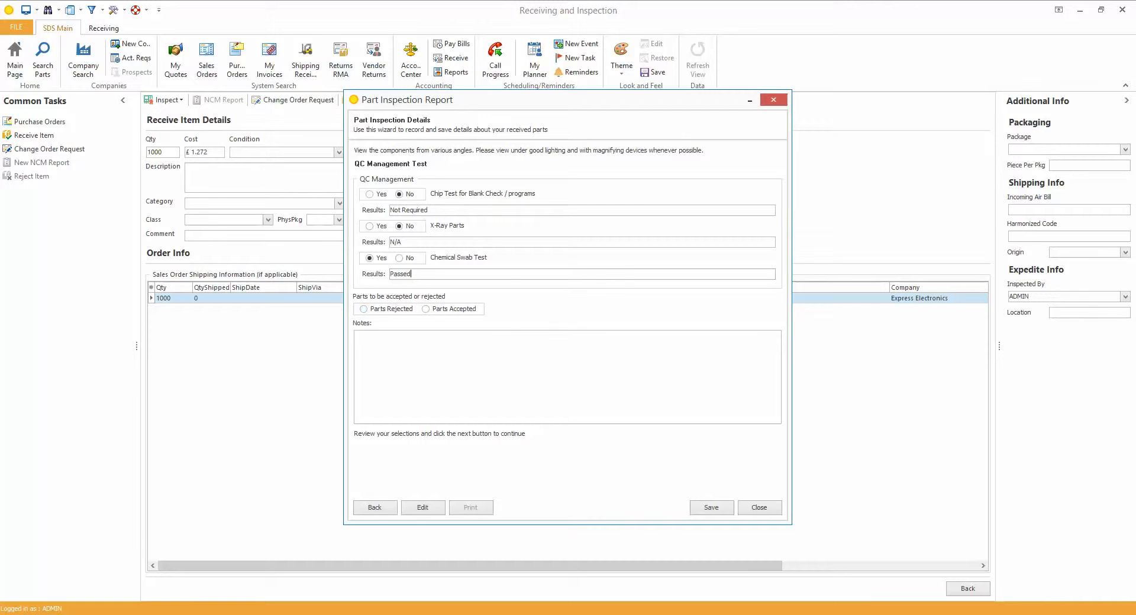
Step: Mark the parts as accepted and save the inspection report
left_click(425, 309)
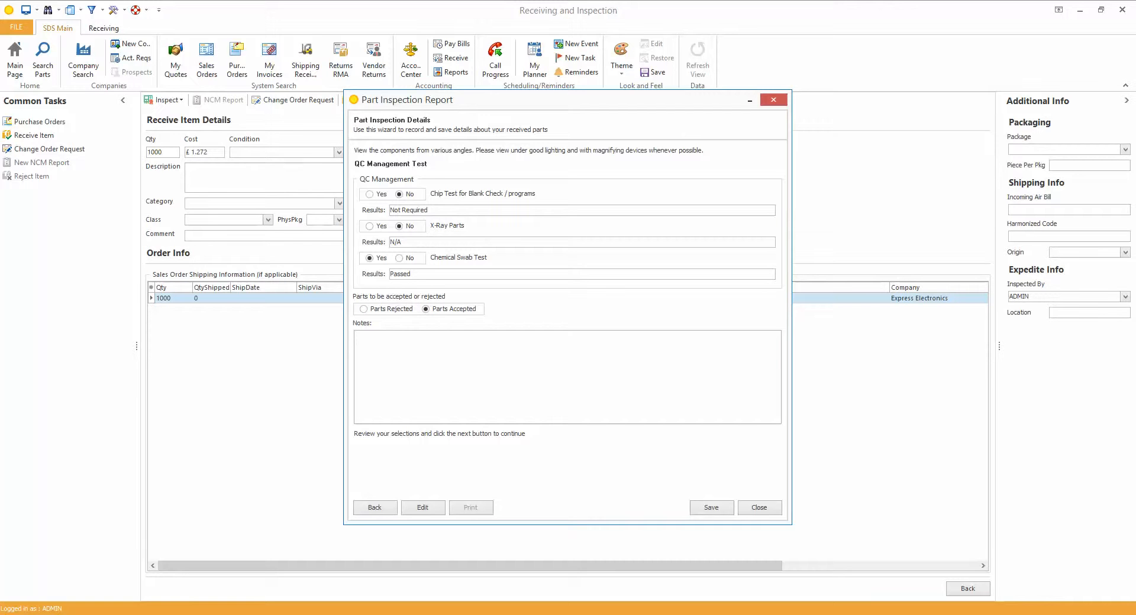
left_click(711, 508)
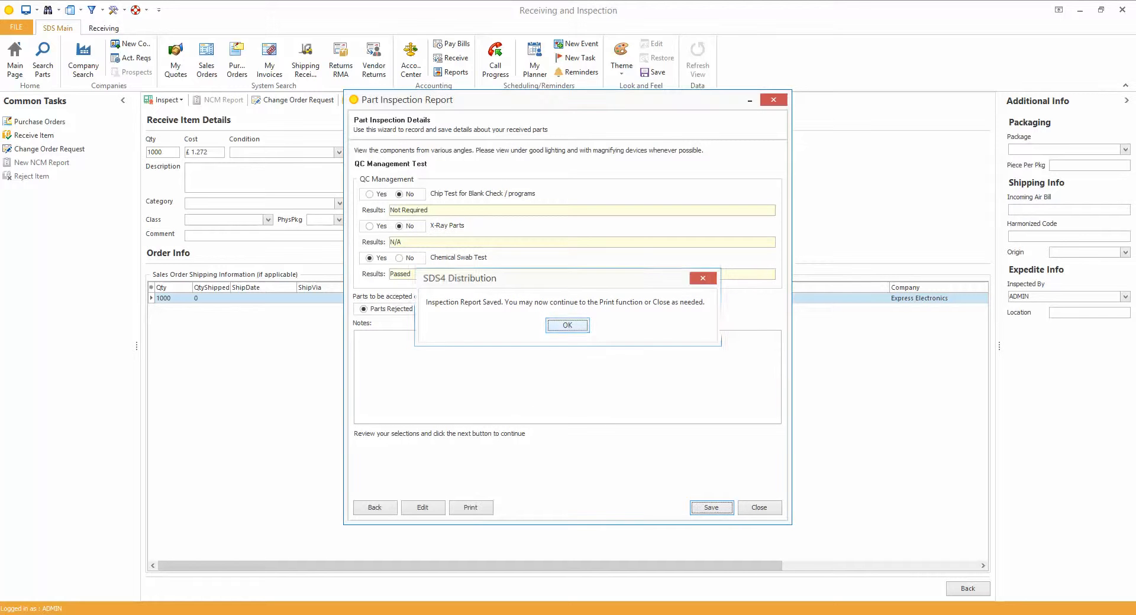
left_click(566, 324)
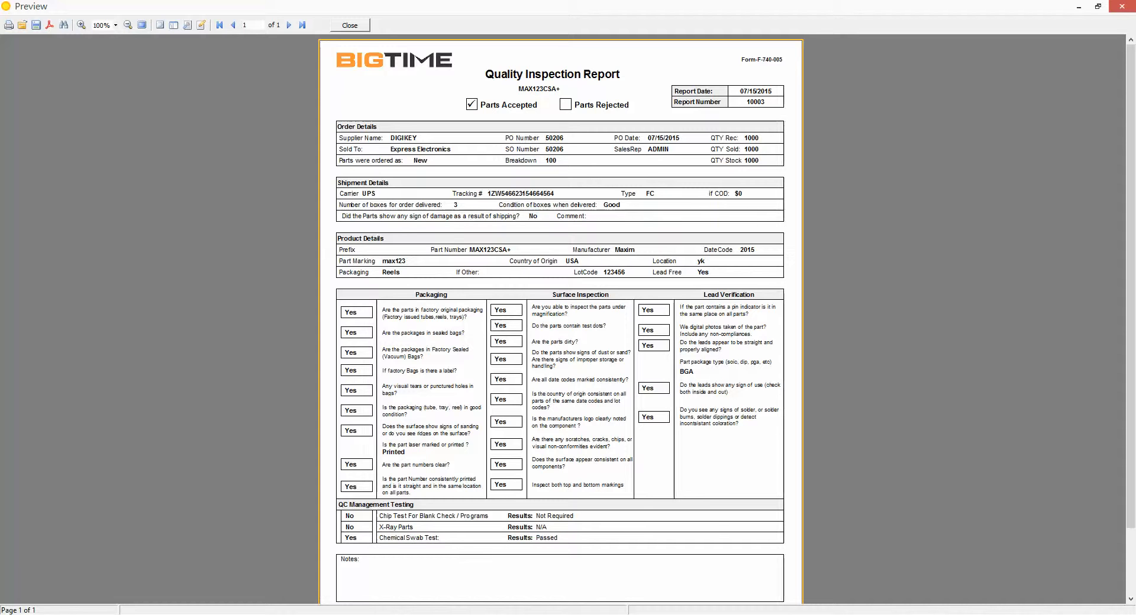
Step: Close the report preview and wizard, then bring up the Receiving Details comparison for the item
left_click(348, 25)
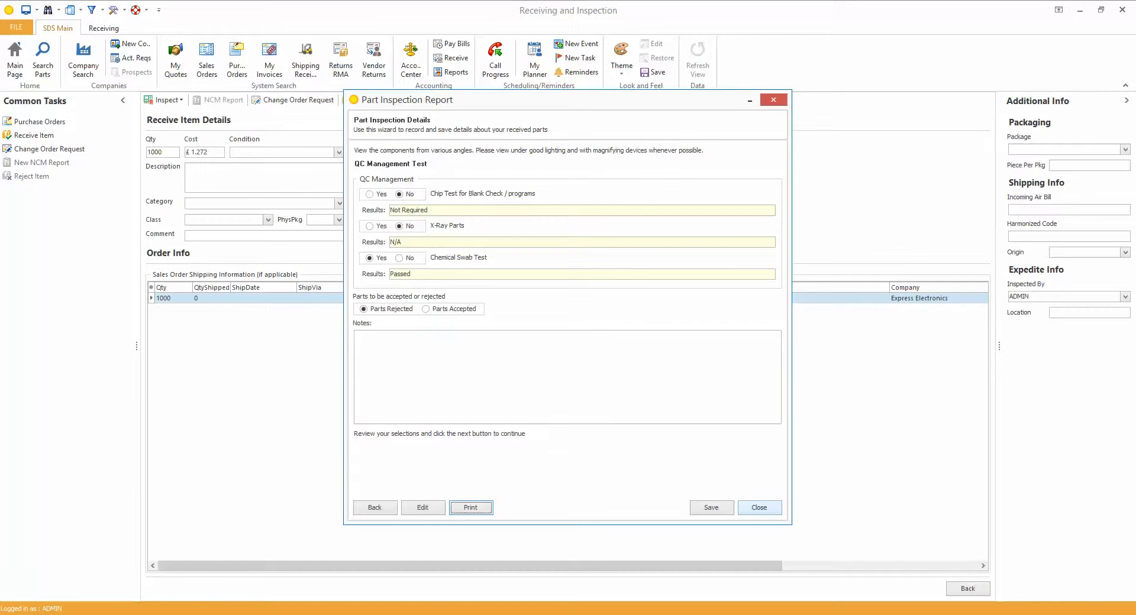
left_click(759, 508)
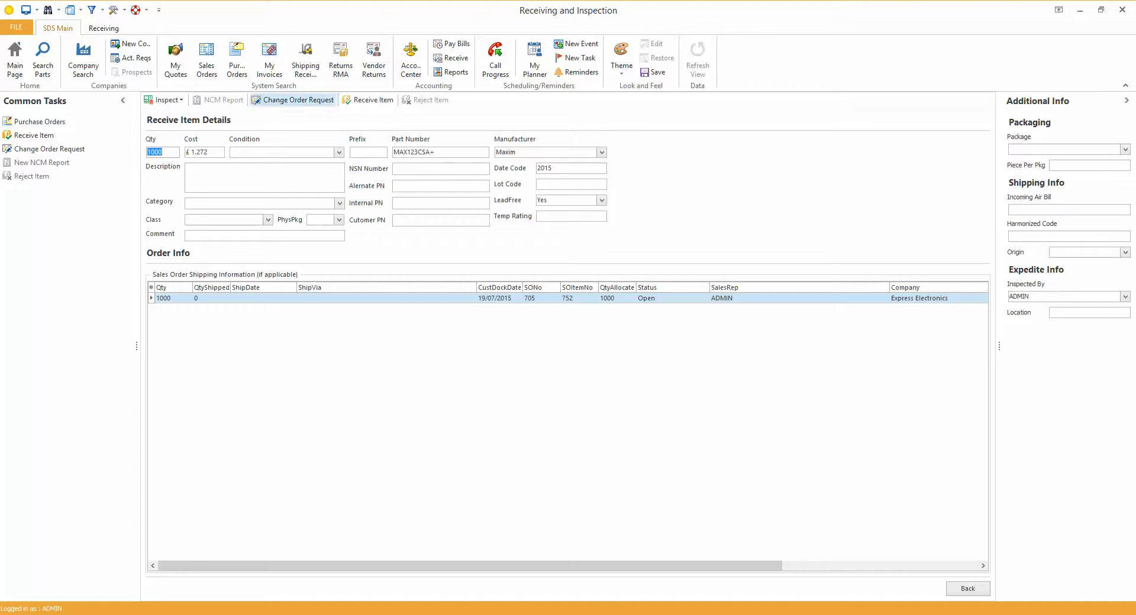
left_click(372, 101)
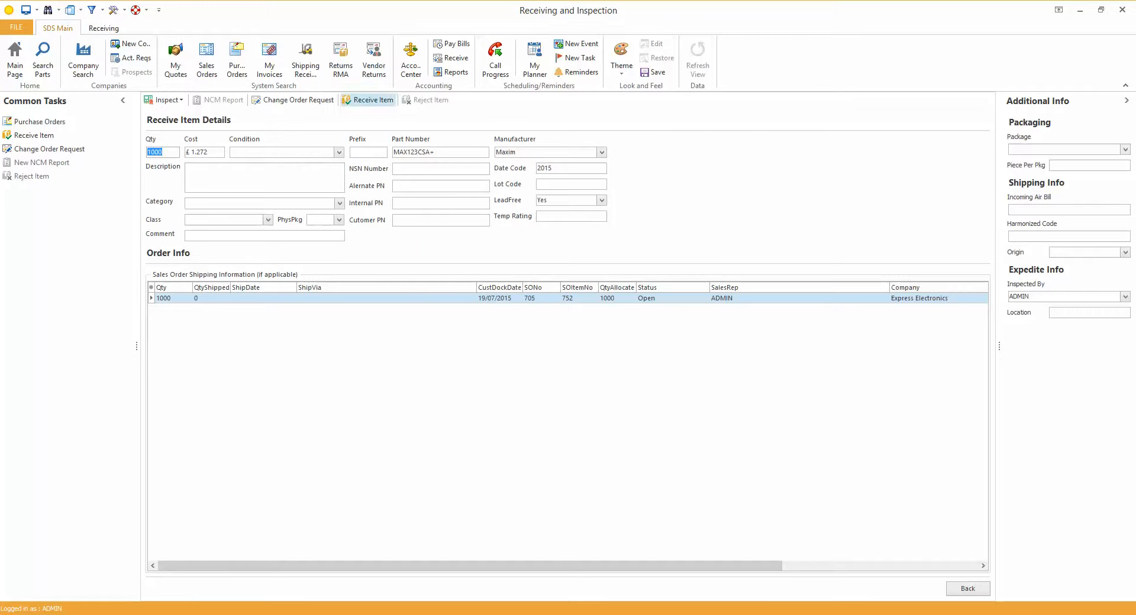
left_click(372, 101)
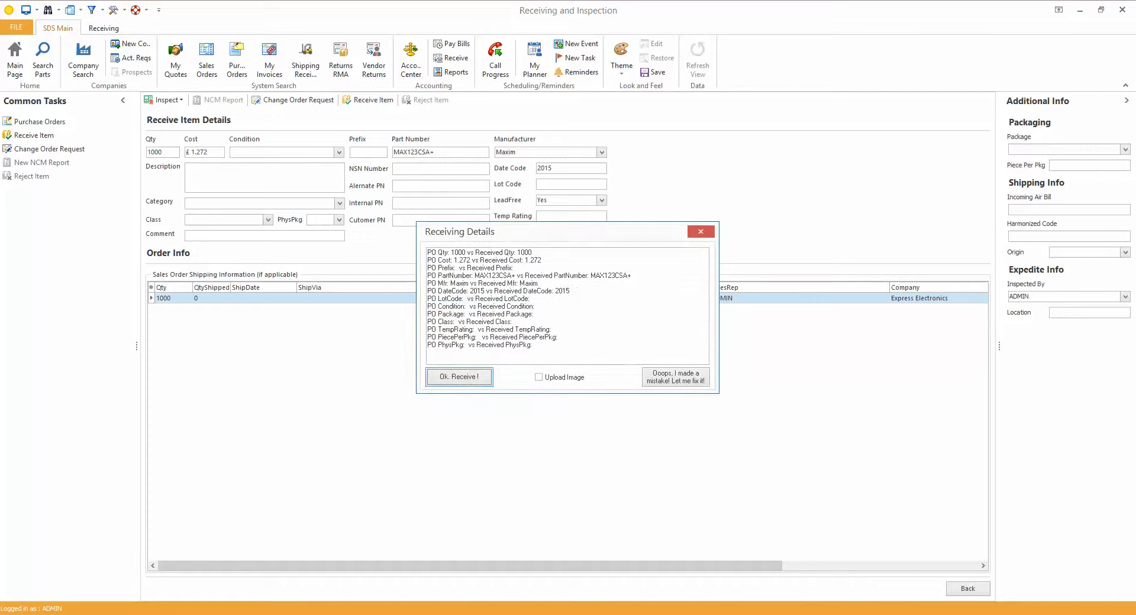
Step: Receive the MAX123CSA+ item with Upload Image ticked, returning to the purchase orders list
left_click(538, 378)
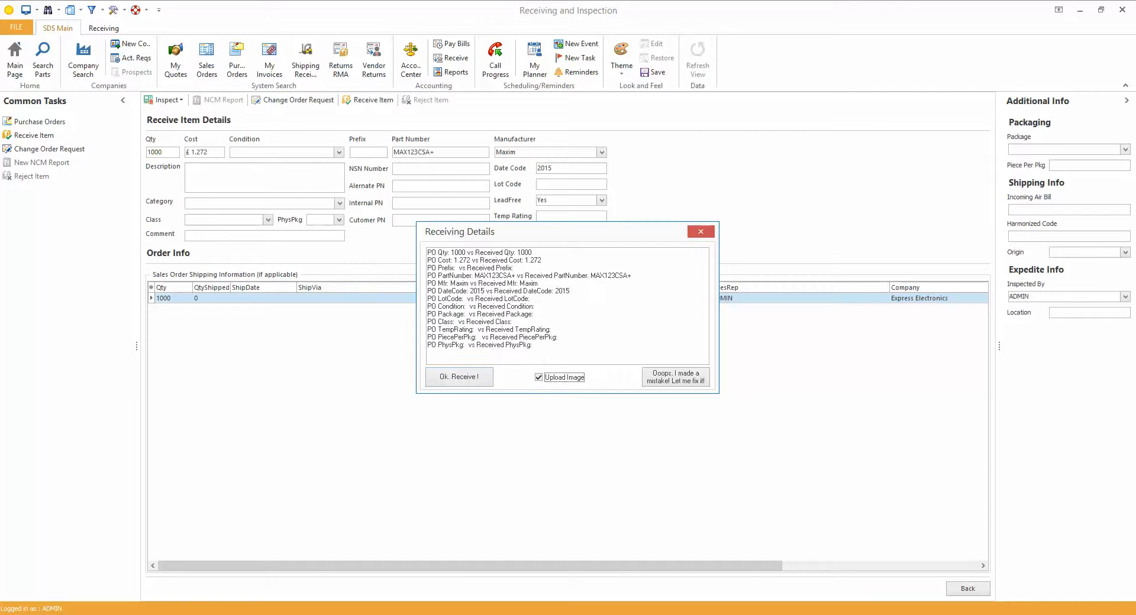
left_click(460, 377)
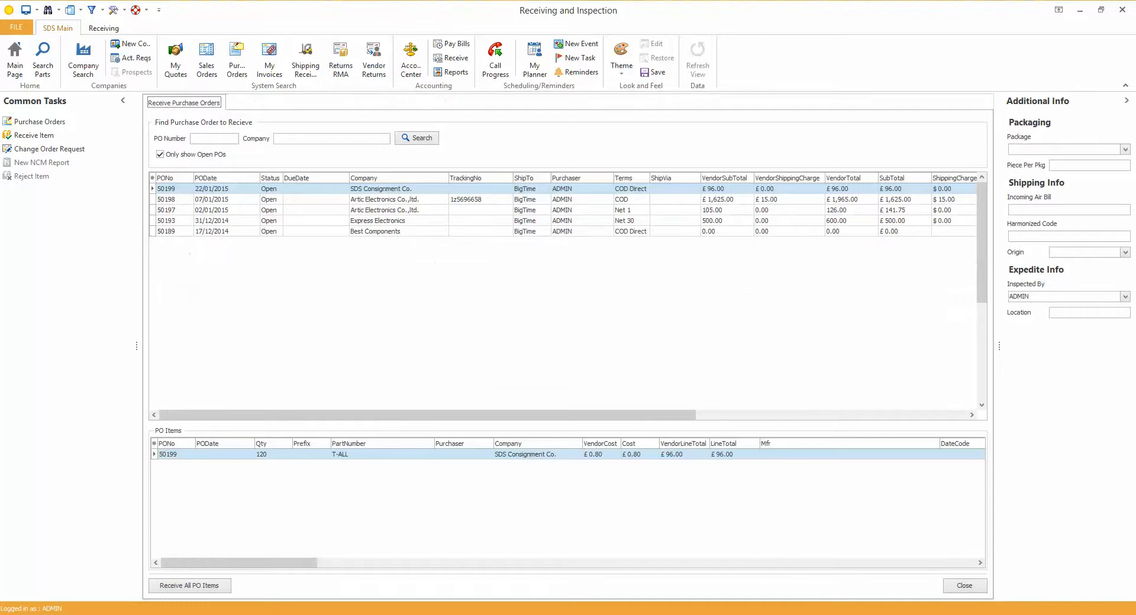